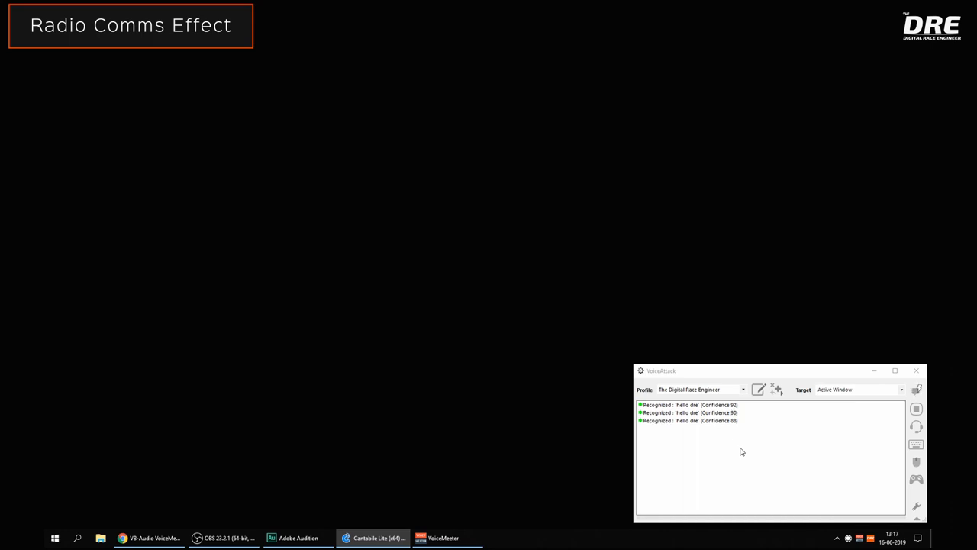
# - Bring the Chrome tab with the VB-Audio Voicemeeter Banana page to the front
pyautogui.click(150, 537)
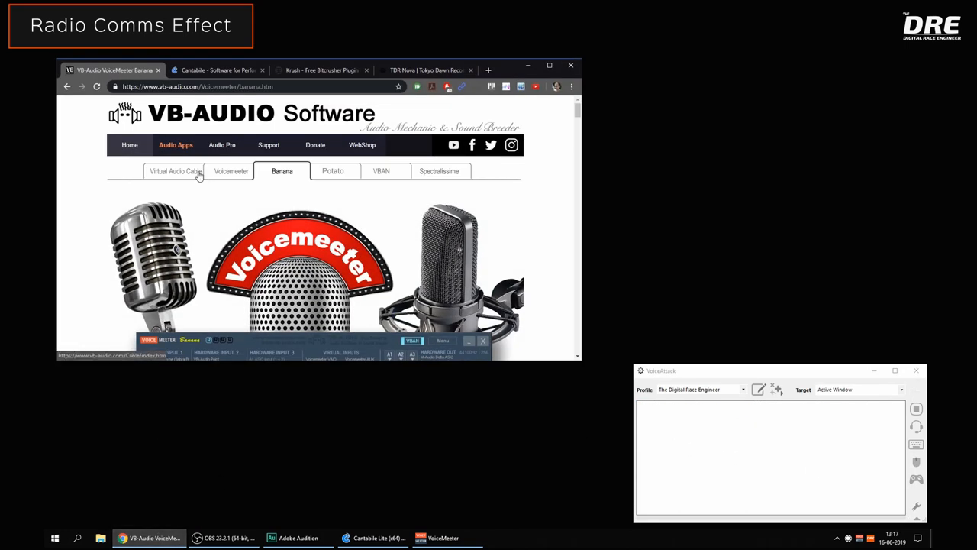
# - Scroll through the Voicemeeter Banana page to review its contents
pyautogui.scroll(-3)
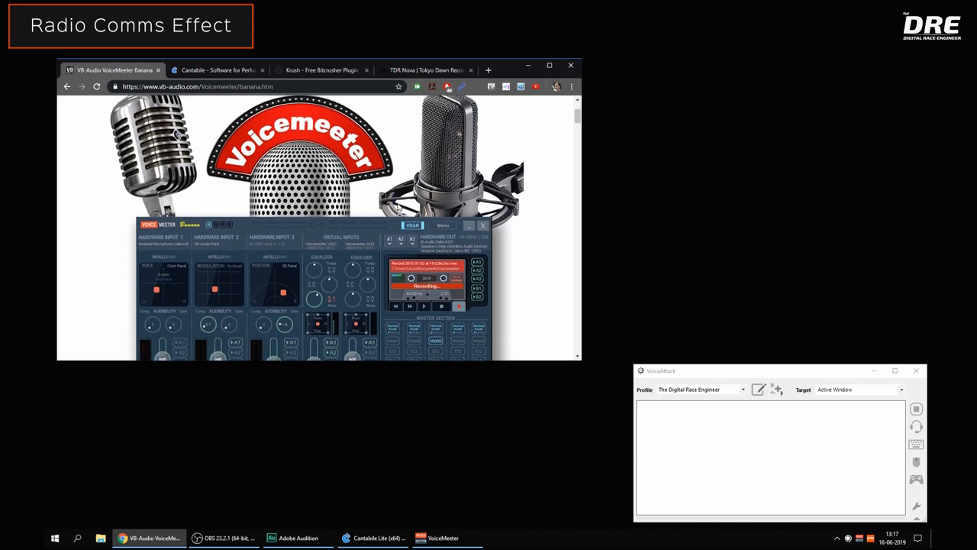
pyautogui.scroll(-3)
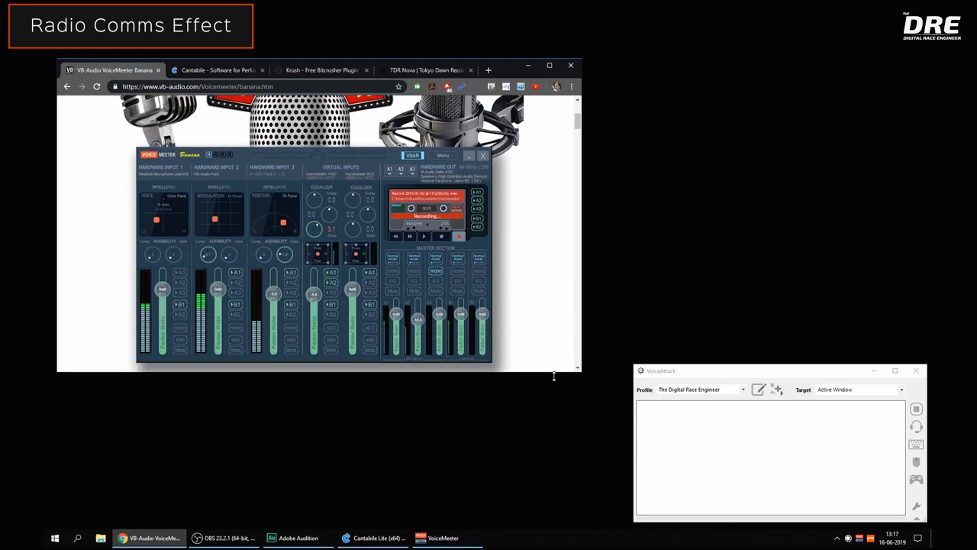
pyautogui.scroll(-3)
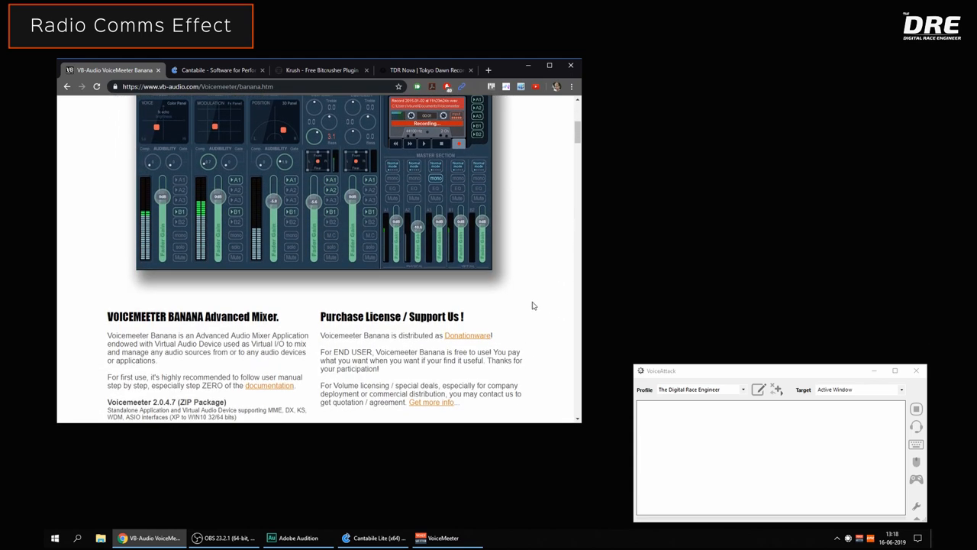
pyautogui.scroll(3)
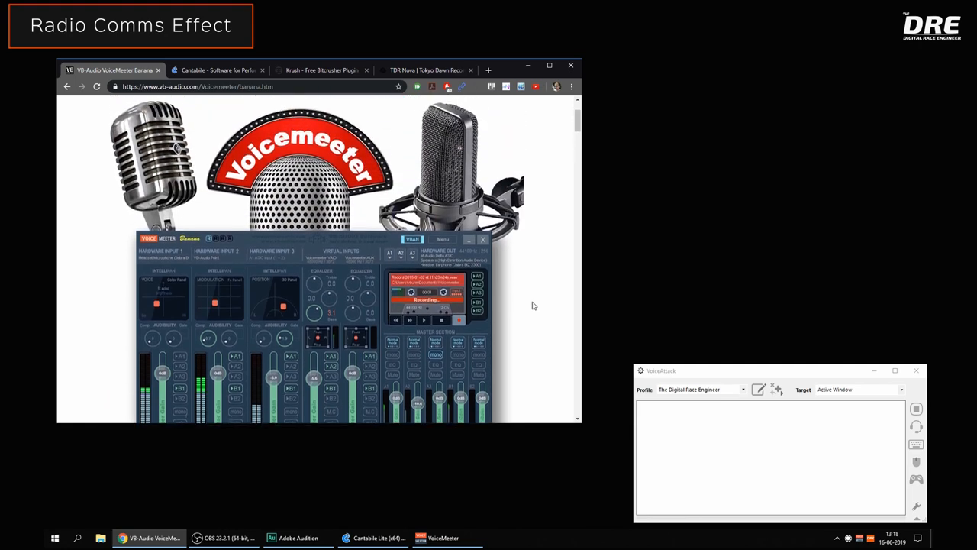
pyautogui.scroll(3)
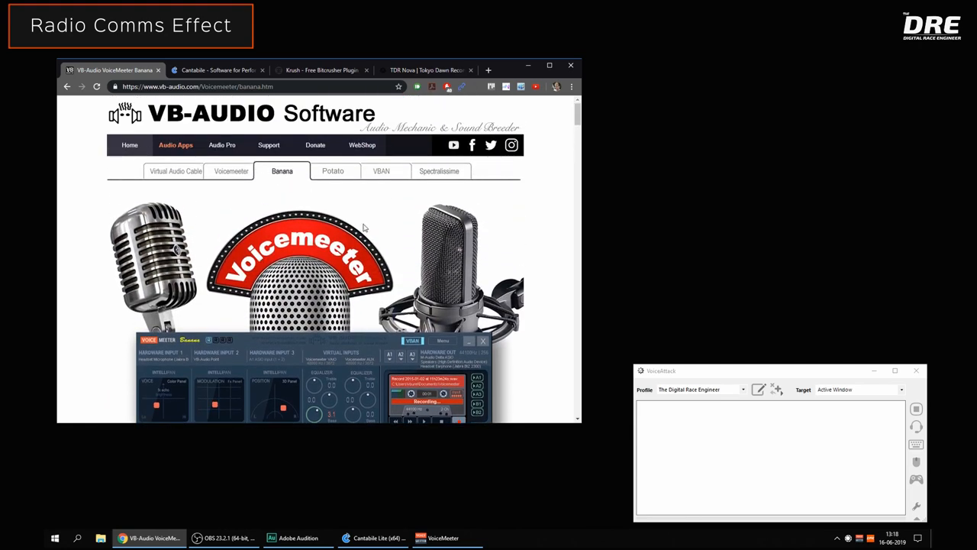
pyautogui.scroll(-3)
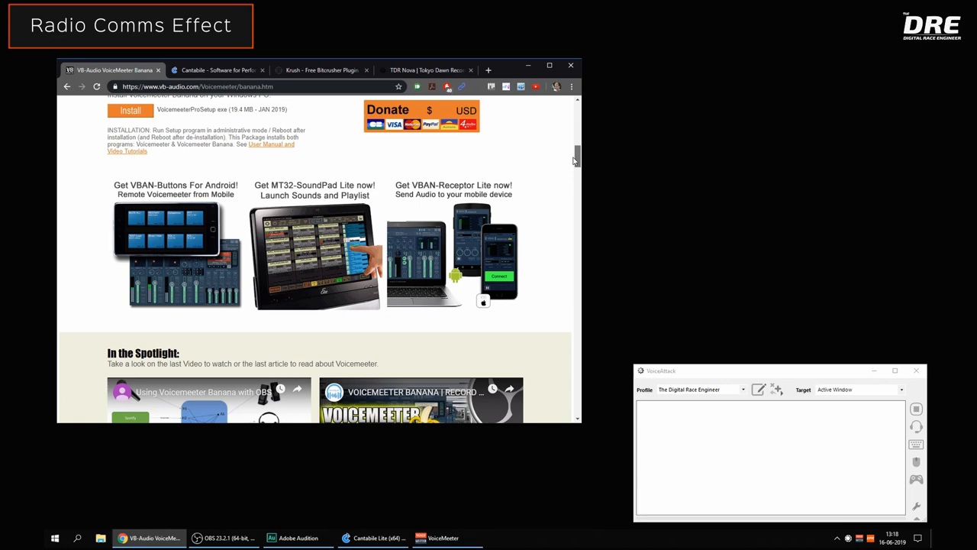
pyautogui.scroll(3)
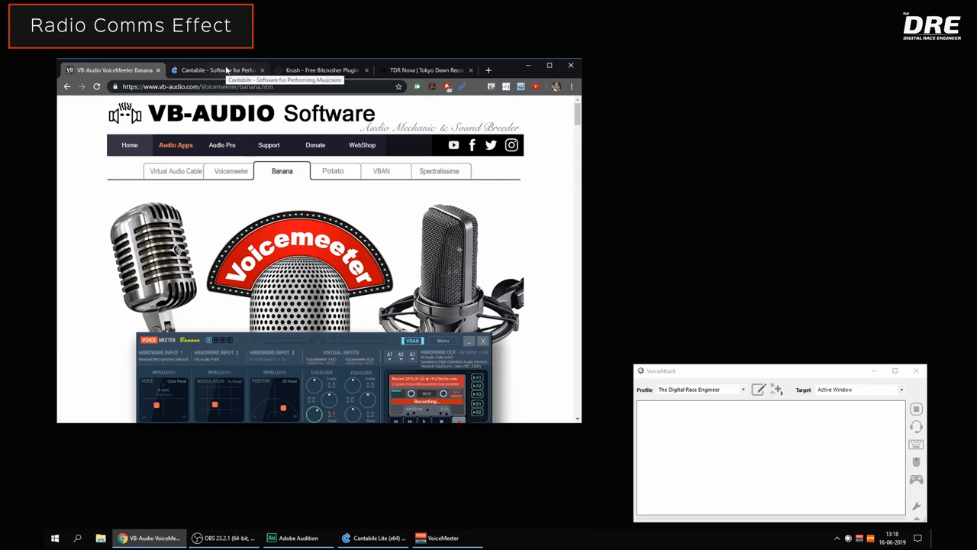
pyautogui.moveTo(223, 136)
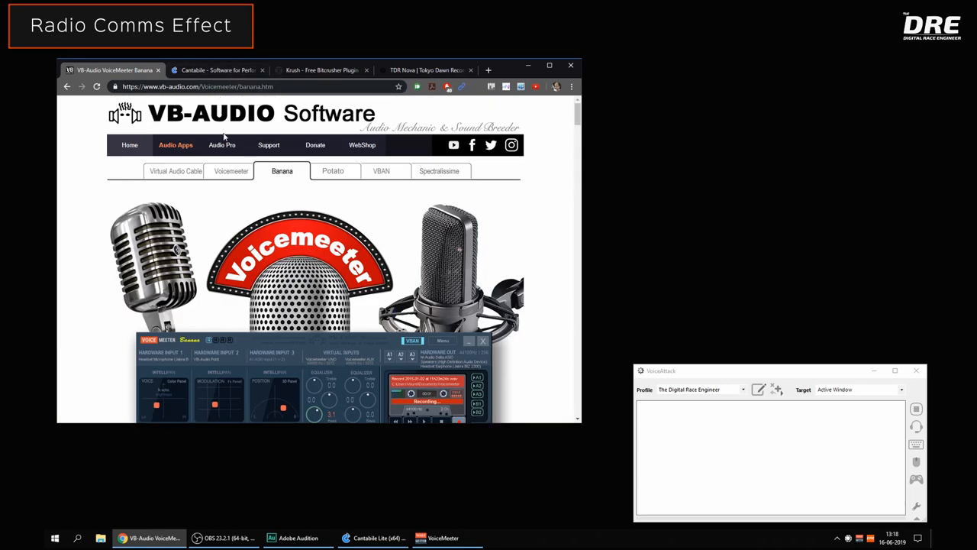
# - Go to VB-Audio's VB-CABLE Virtual Audio Device download page
pyautogui.click(176, 171)
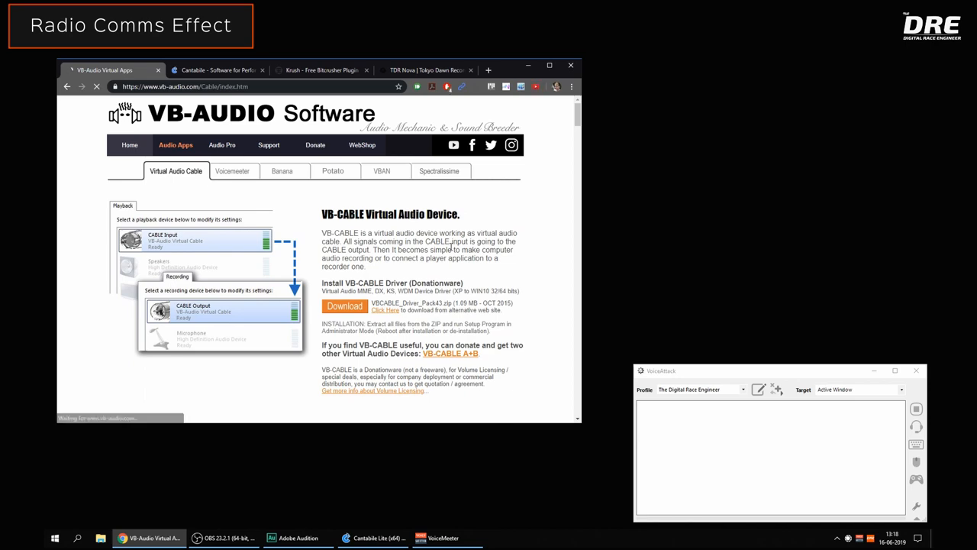
pyautogui.scroll(-3)
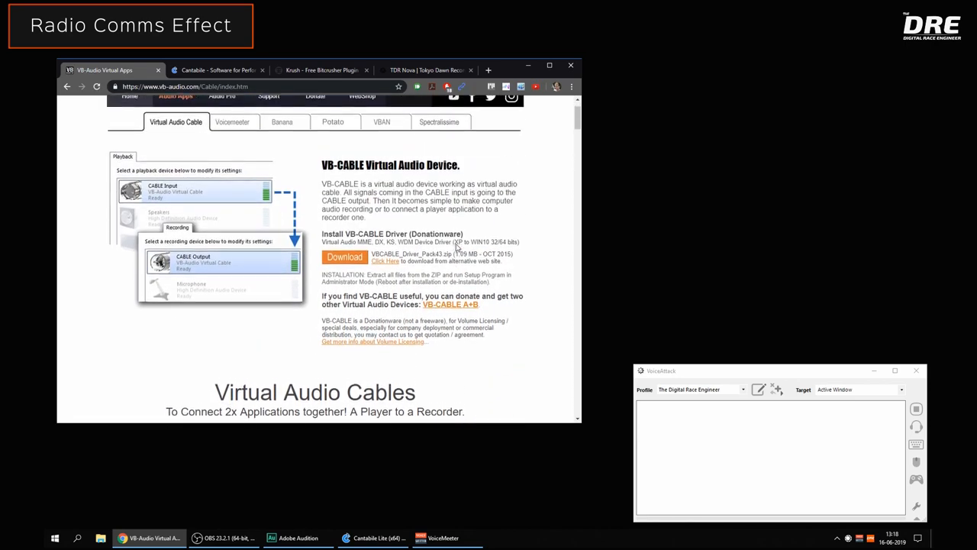
# - Look over the Cantabile live performance software site
pyautogui.click(217, 70)
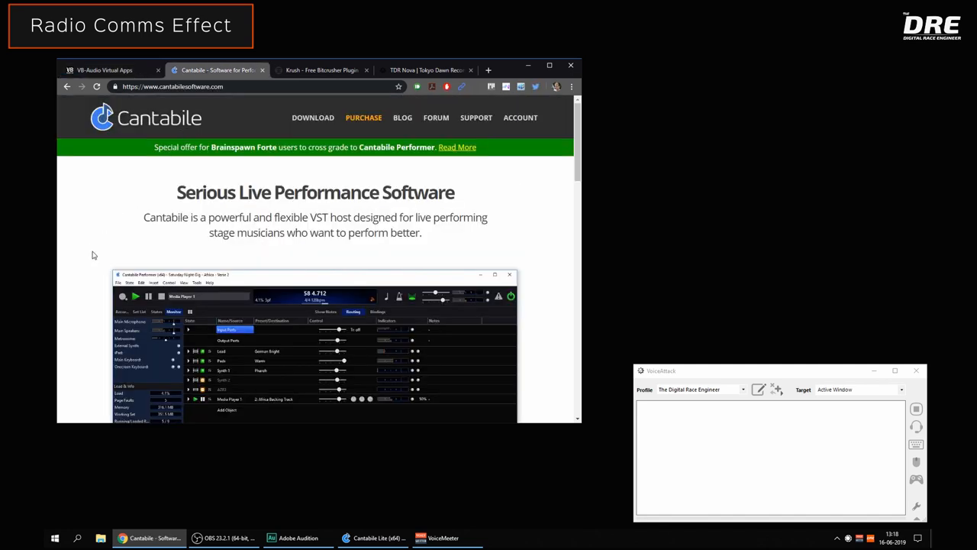
pyautogui.scroll(-3)
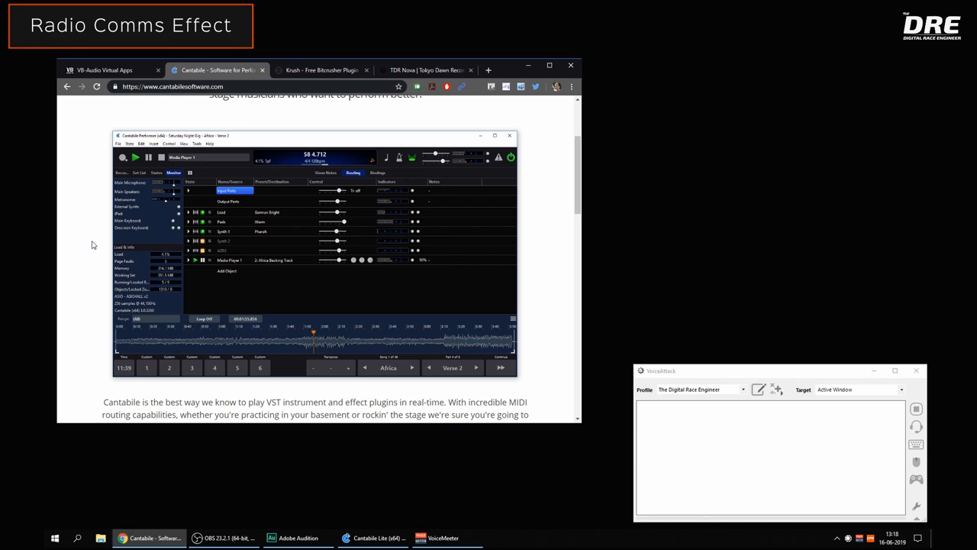
pyautogui.scroll(-3)
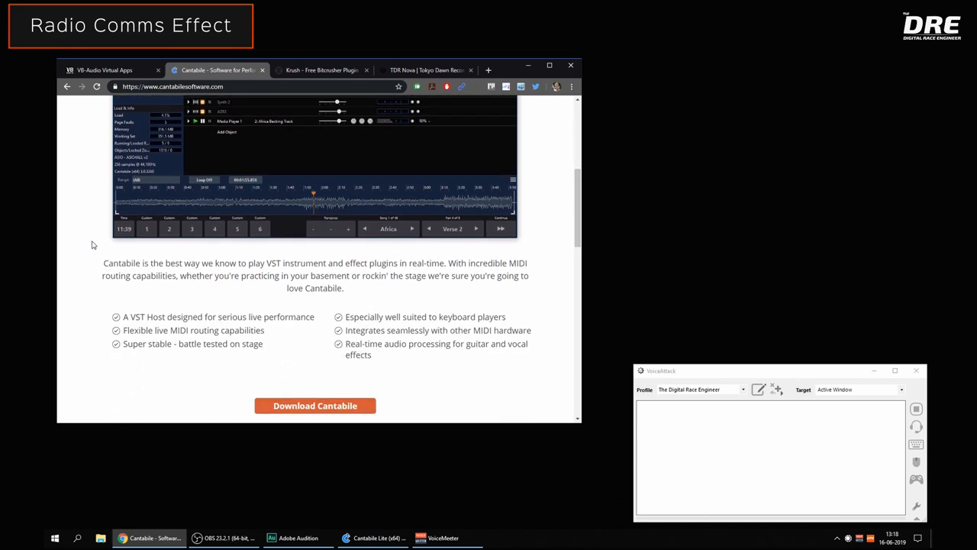
pyautogui.scroll(3)
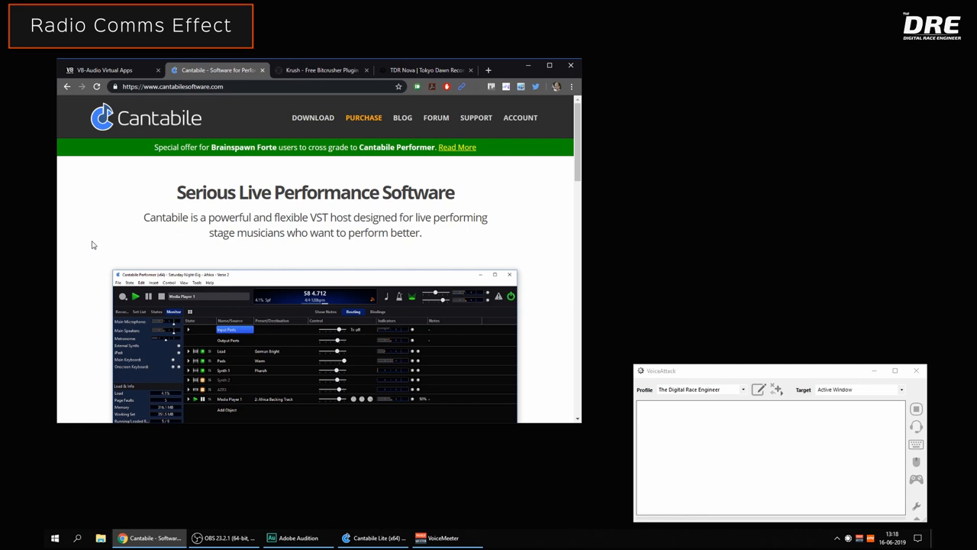
pyautogui.moveTo(293, 133)
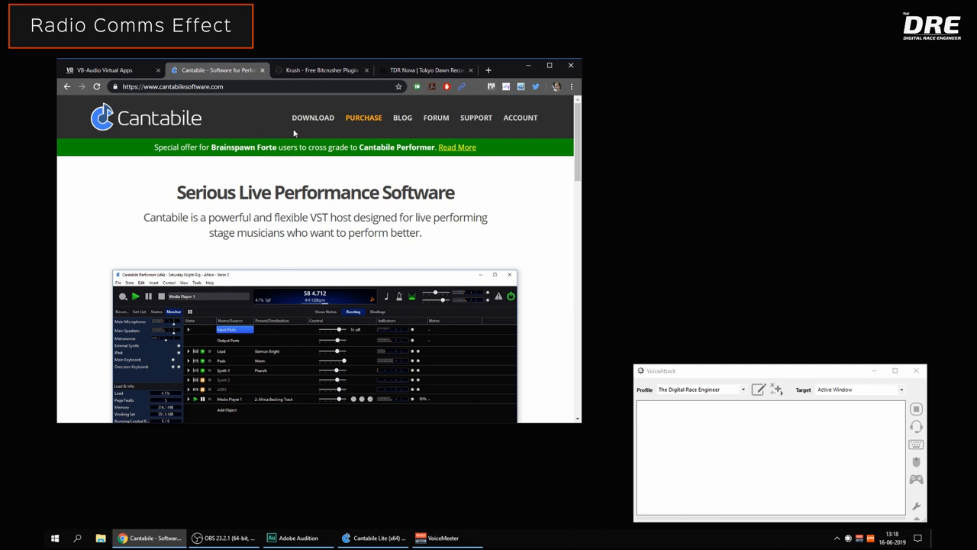
# - Move to Tritik's Krush bitcrusher plugin page and scroll through it
pyautogui.click(321, 70)
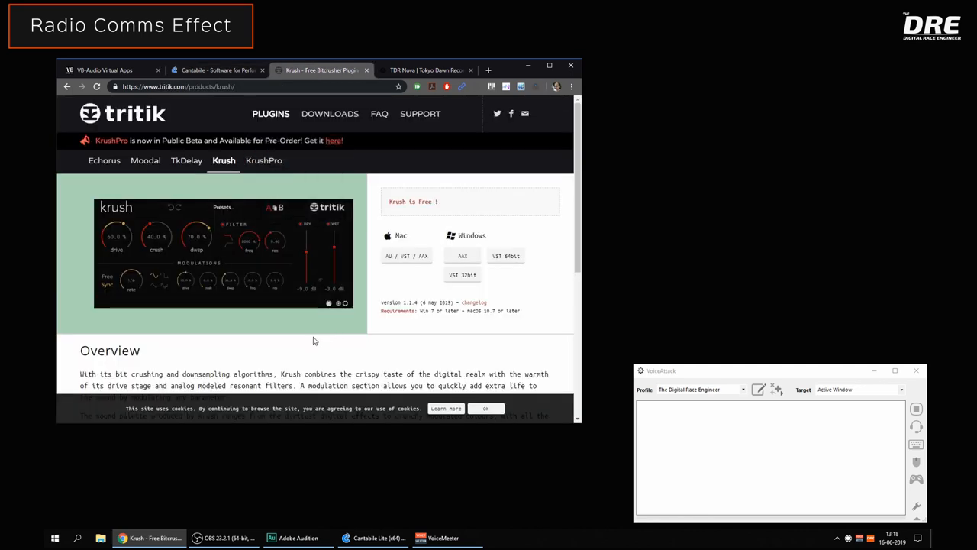
pyautogui.scroll(-3)
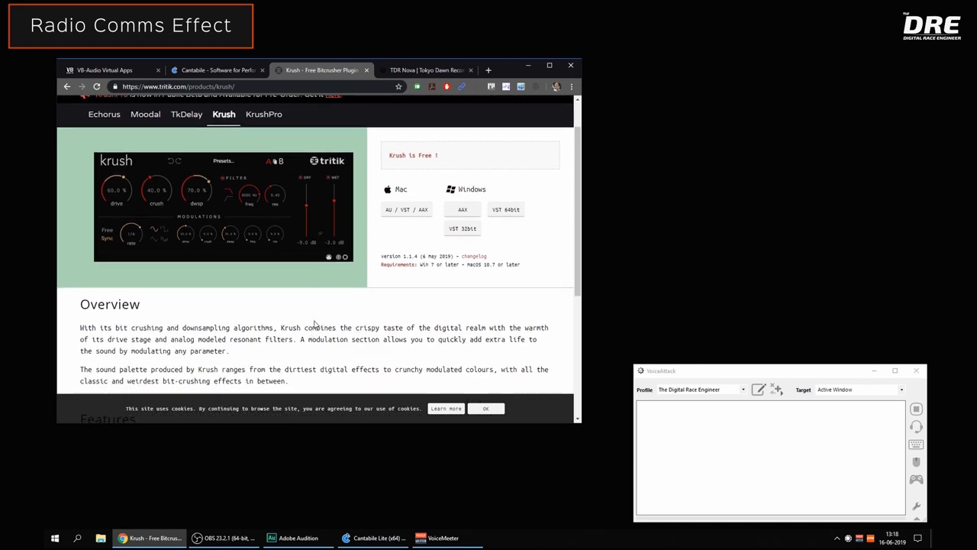
pyautogui.scroll(-3)
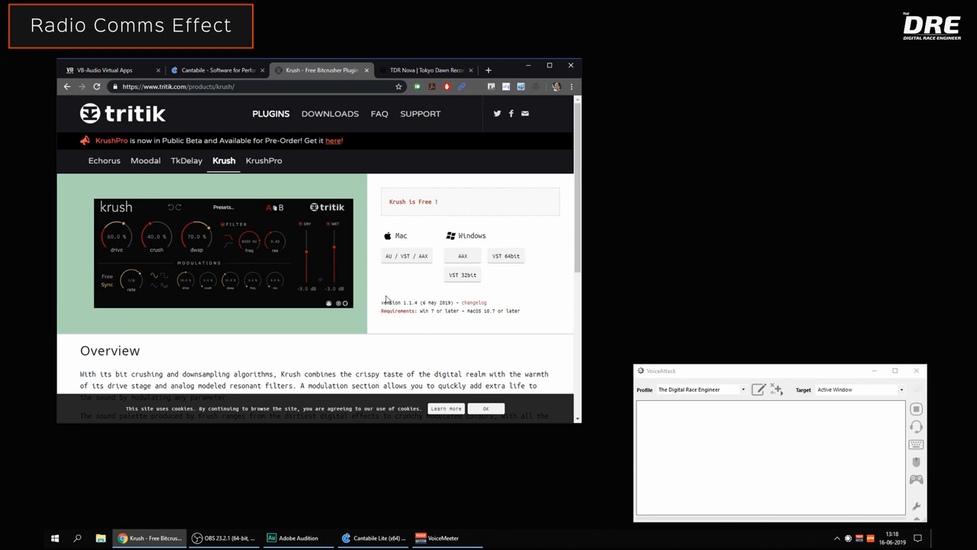
pyautogui.moveTo(415, 69)
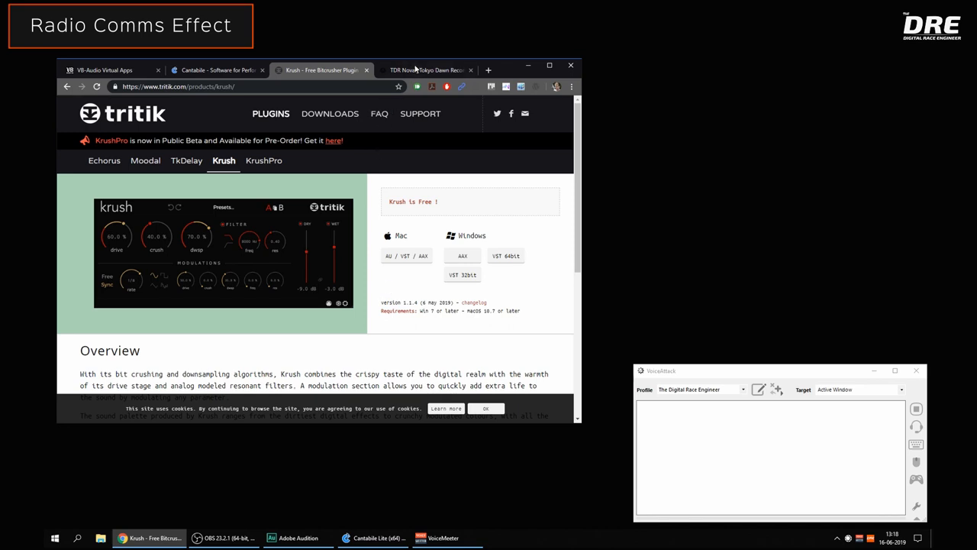
# - Review the TDR Nova dynamic equaliser page and its screenshots
pyautogui.click(428, 70)
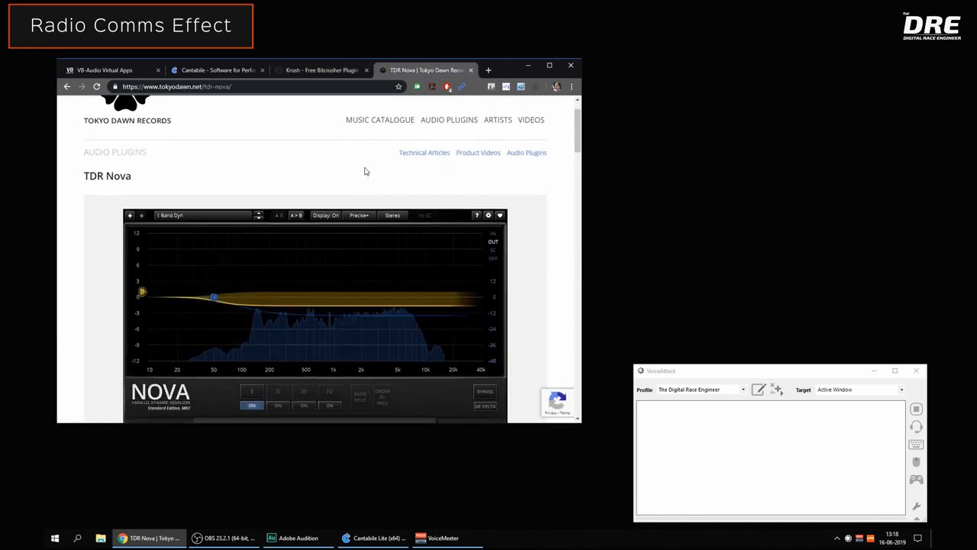
pyautogui.scroll(-3)
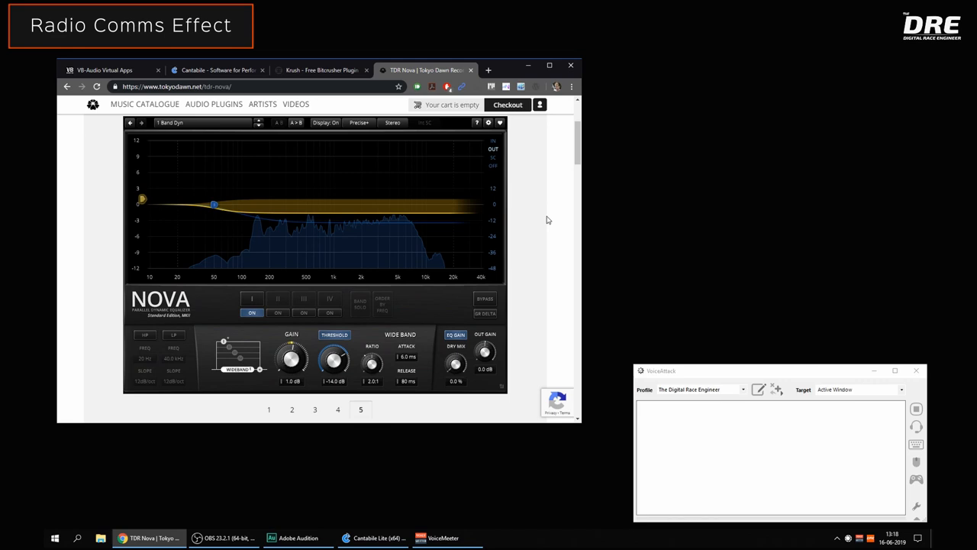
pyautogui.scroll(-3)
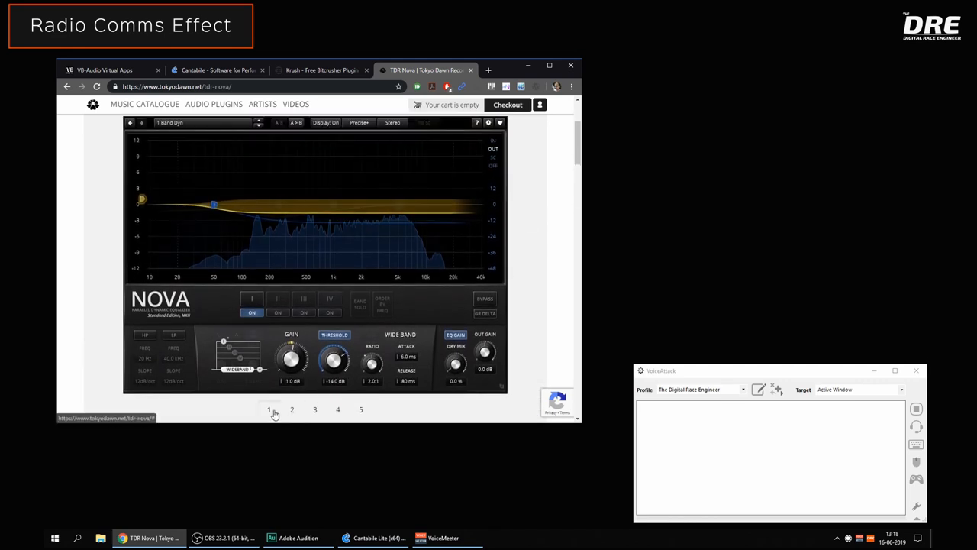
pyautogui.click(292, 410)
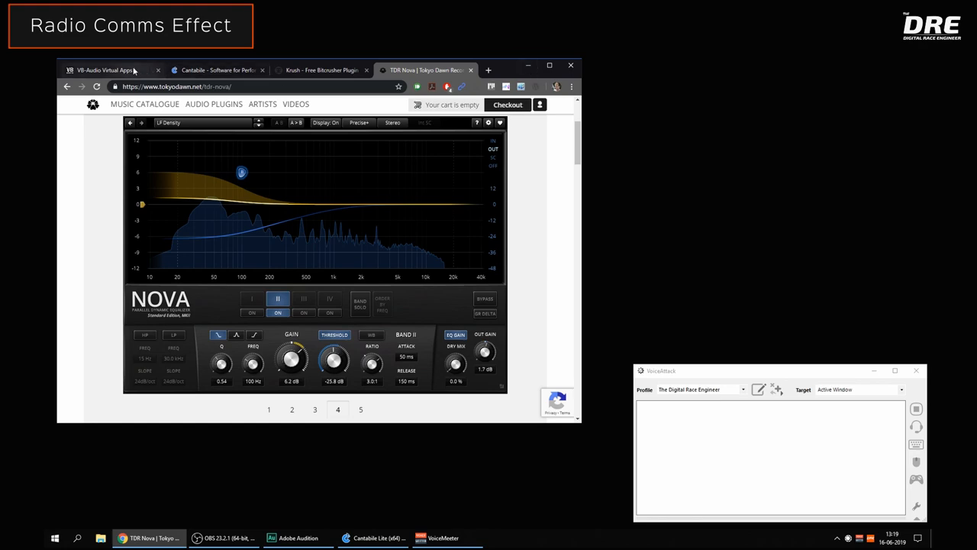
# - Return to the Voicemeeter Banana page
pyautogui.click(107, 70)
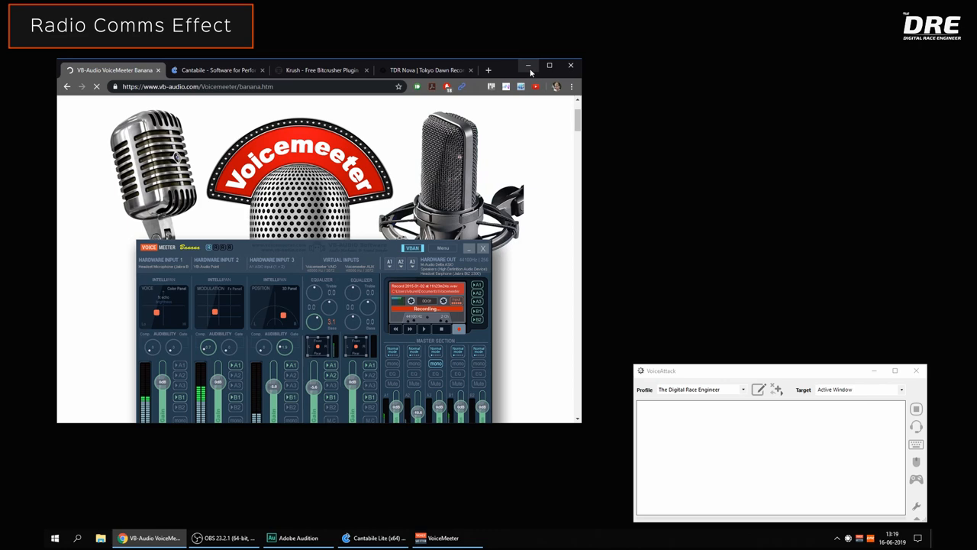
# - Set the override text-to-speech device to the VB-Audio Virtual Cable input and confirm
pyautogui.scroll(-3)
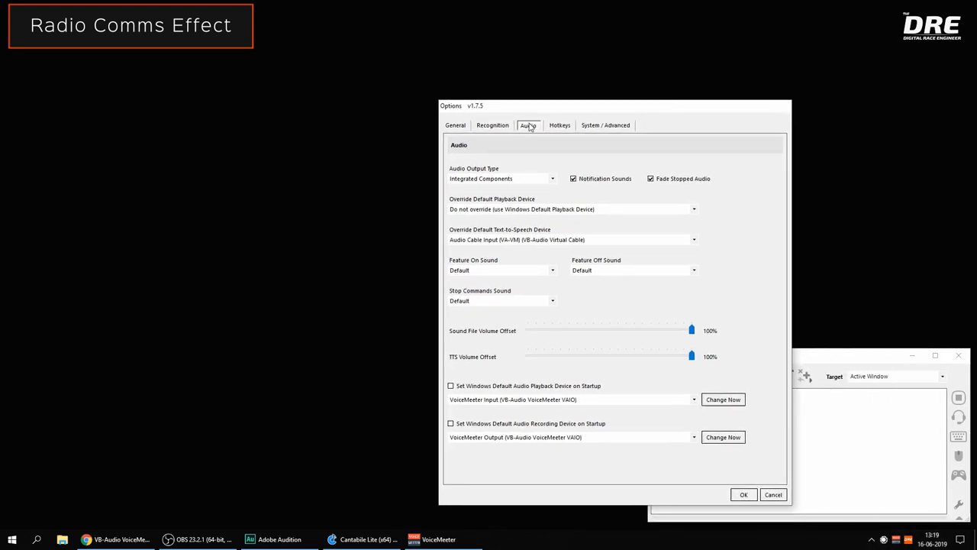
pyautogui.moveTo(500, 240)
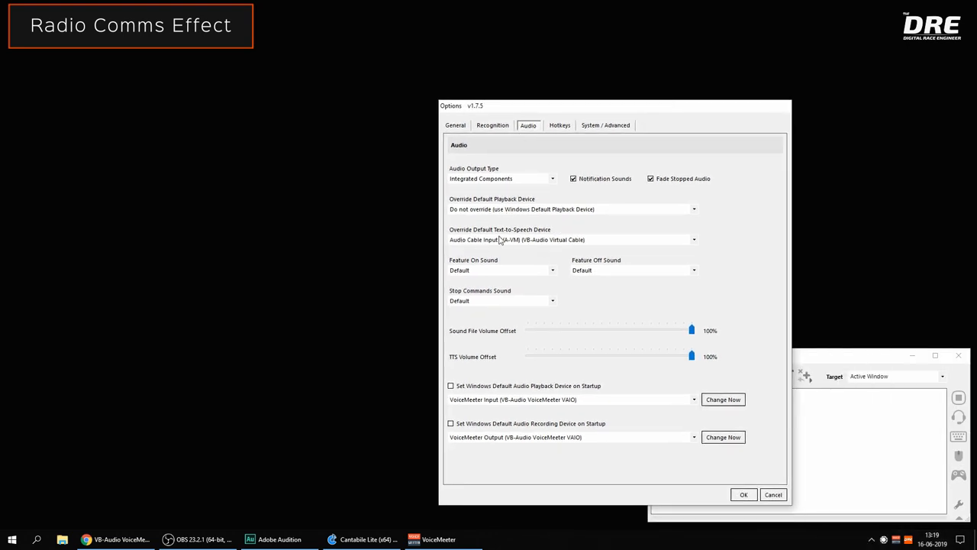
pyautogui.click(568, 238)
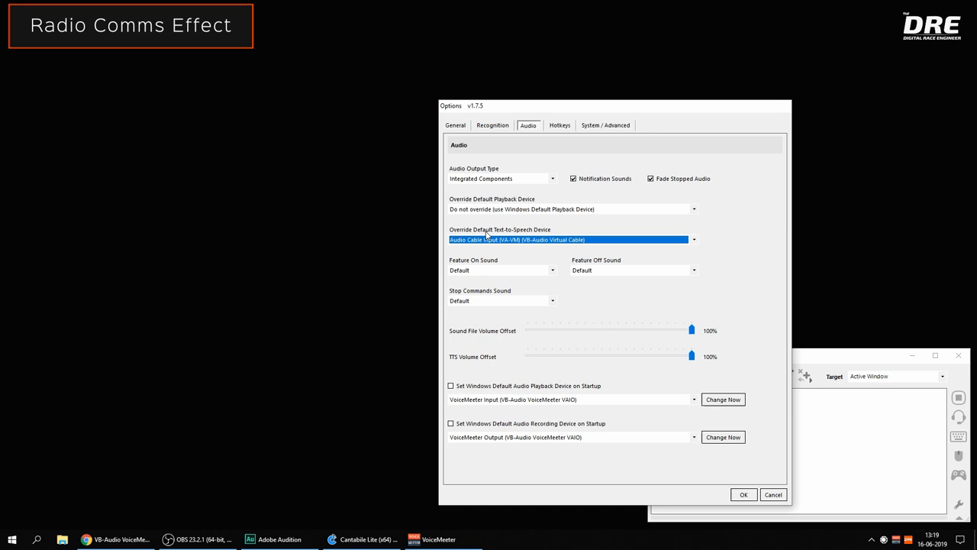
pyautogui.moveTo(510, 168)
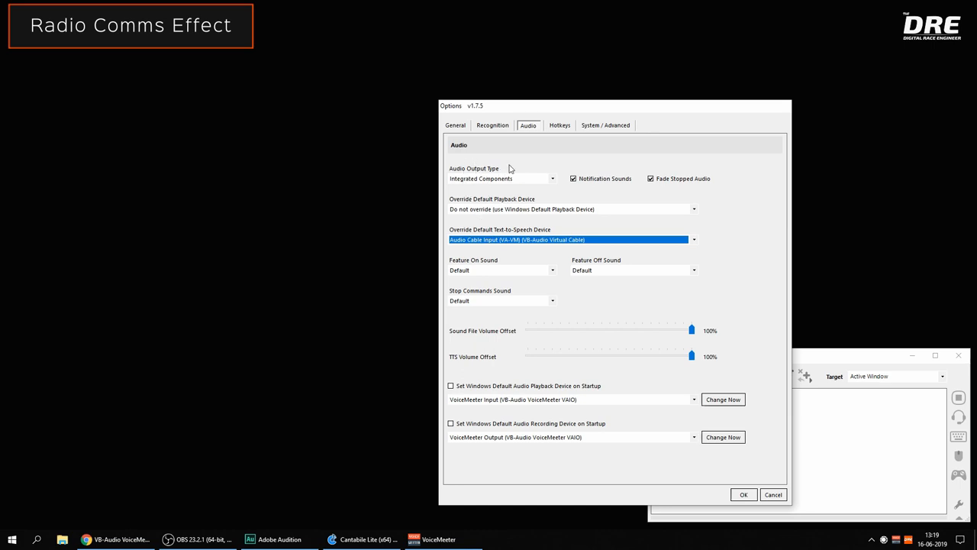
pyautogui.moveTo(711, 375)
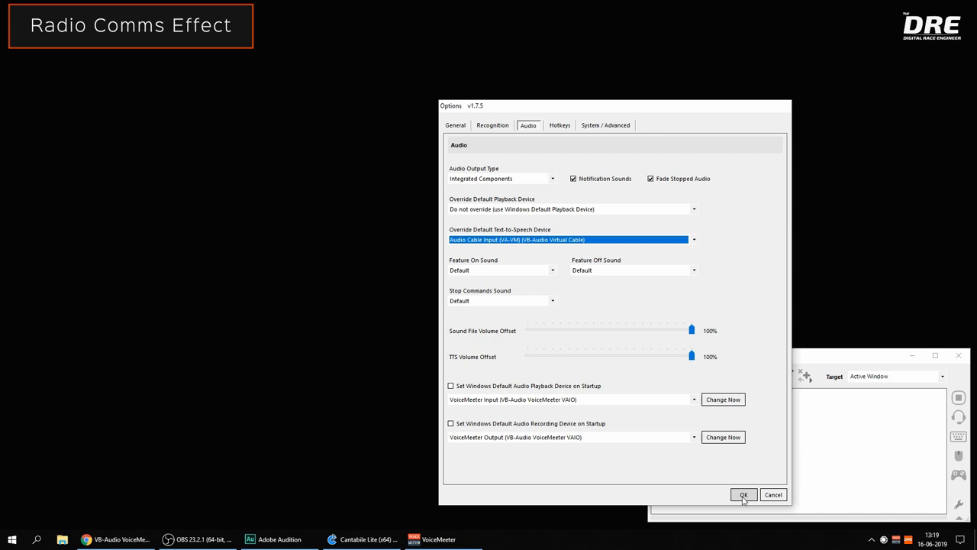
pyautogui.click(743, 495)
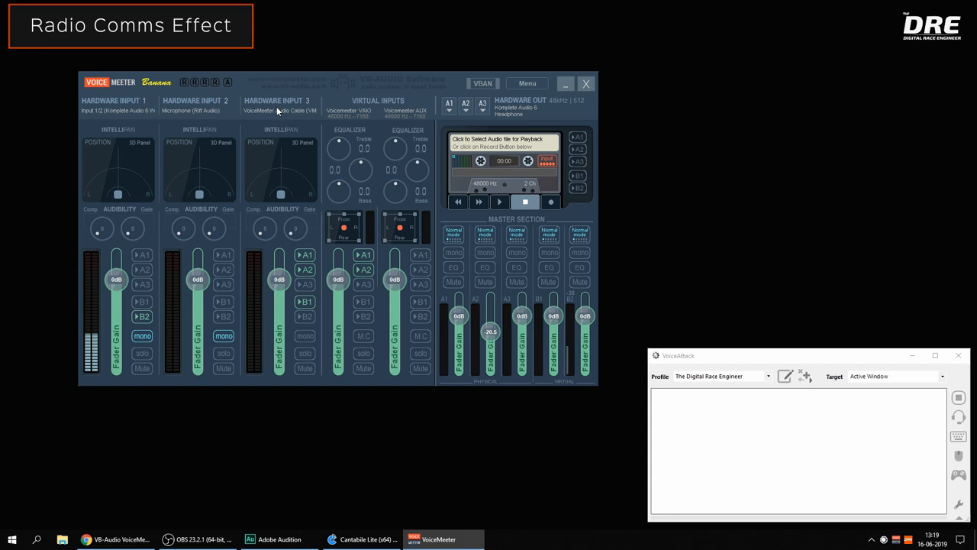
pyautogui.moveTo(344, 313)
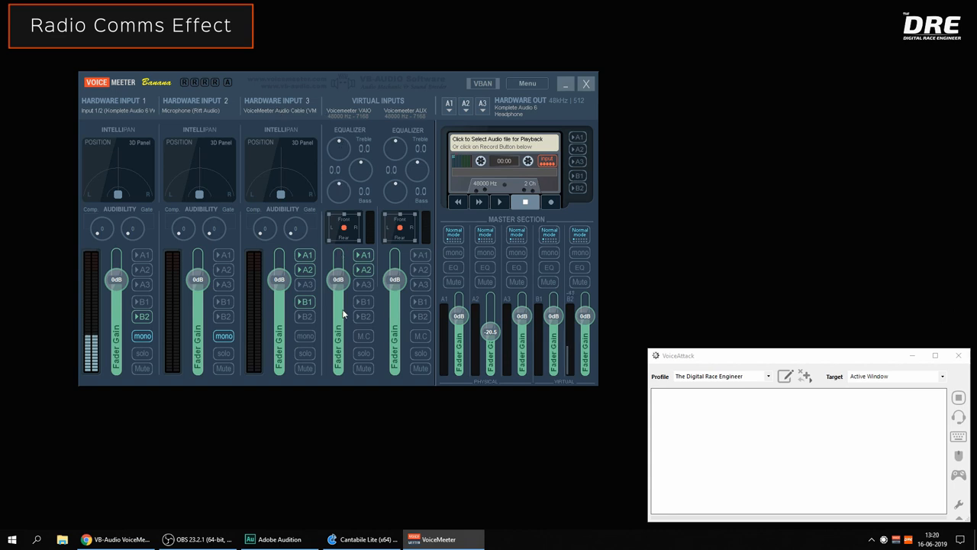
pyautogui.moveTo(467, 122)
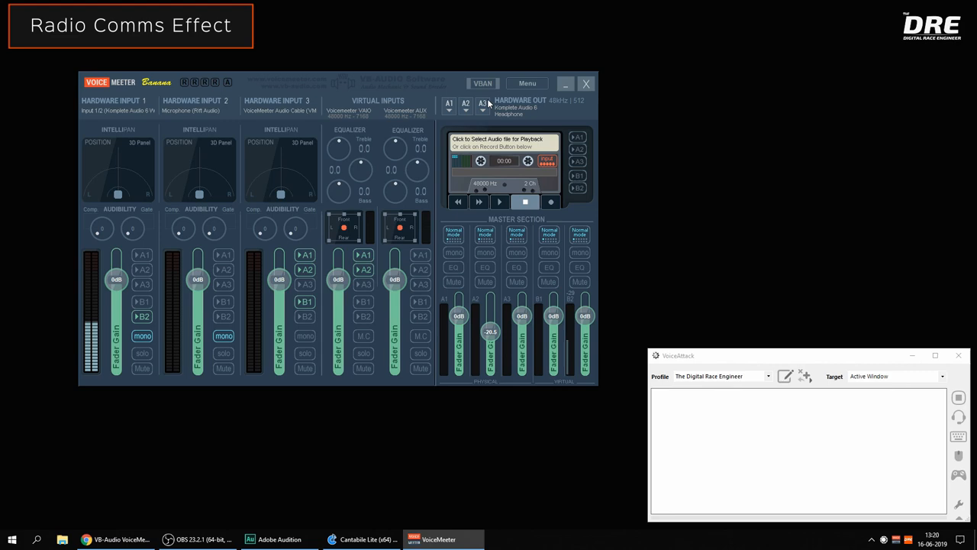
pyautogui.click(527, 82)
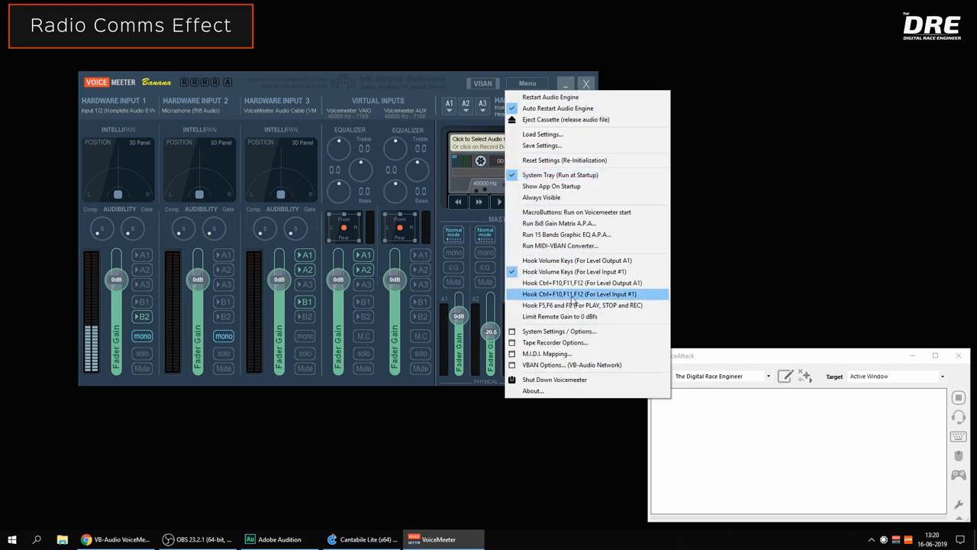
pyautogui.click(559, 330)
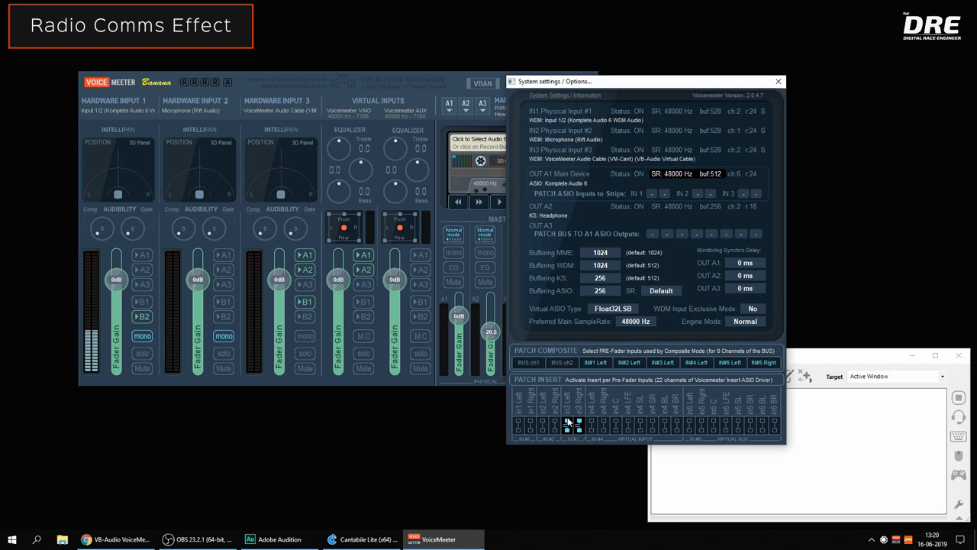
pyautogui.click(568, 421)
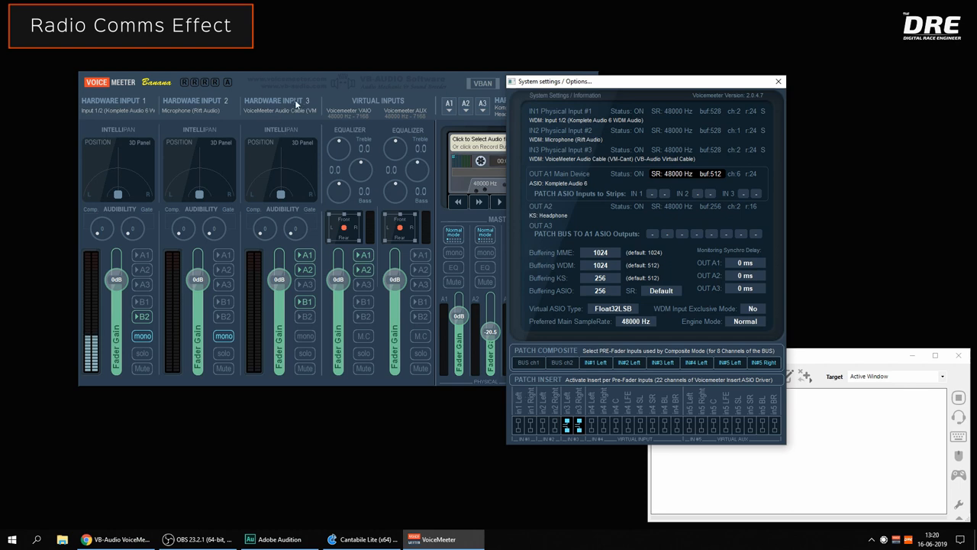
pyautogui.moveTo(360, 300)
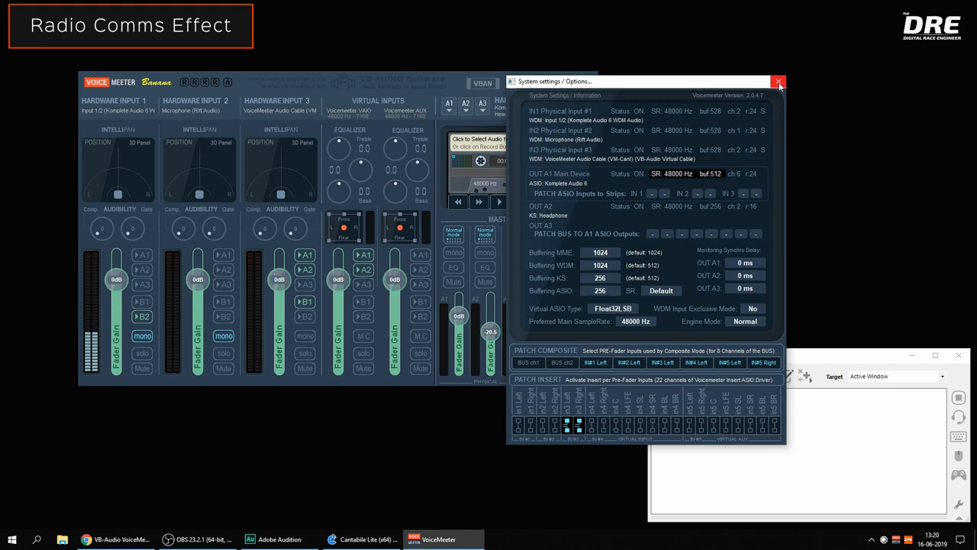
pyautogui.click(778, 82)
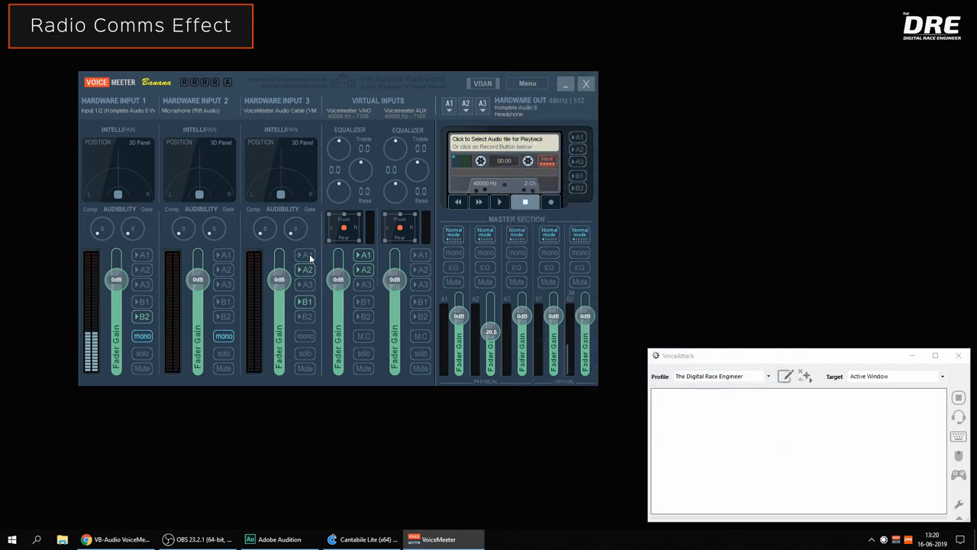
pyautogui.click(306, 254)
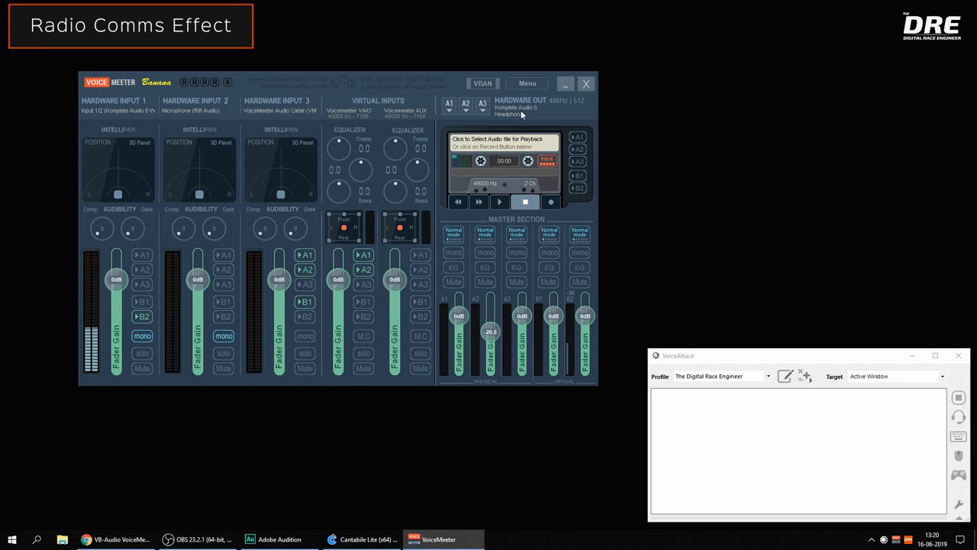
pyautogui.click(527, 83)
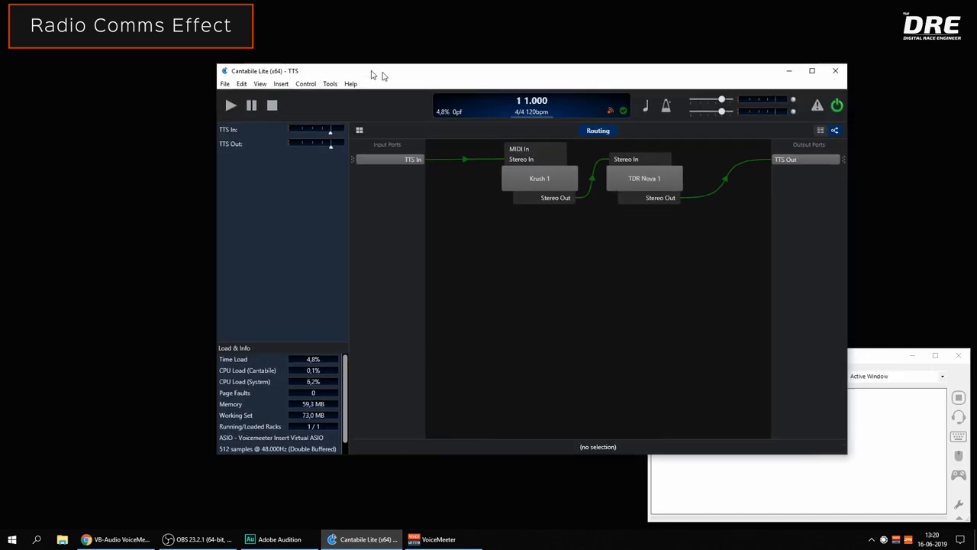
# - Choose ASIO - Voicemeeter Insert Virtual ASIO as the audio engine driver in Tools > Options
pyautogui.click(153, 52)
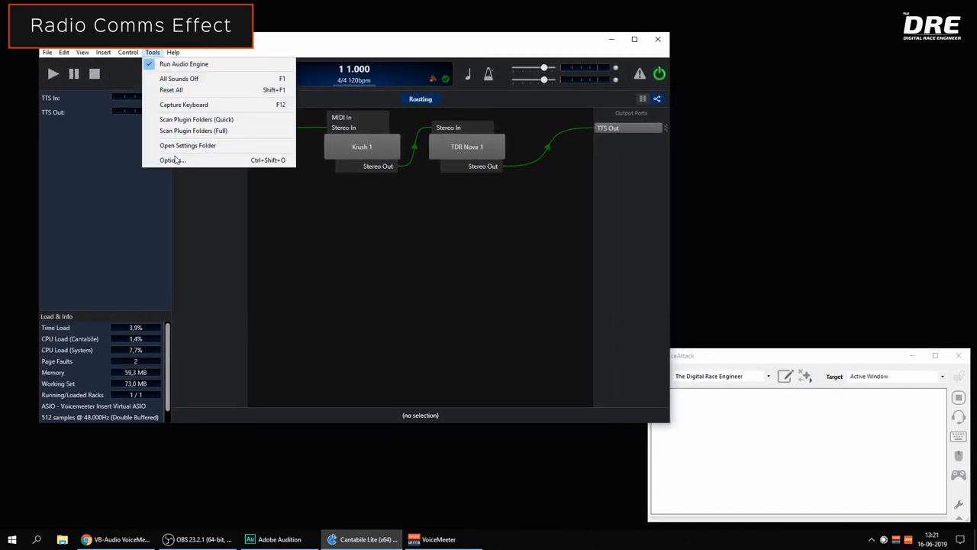
pyautogui.click(169, 161)
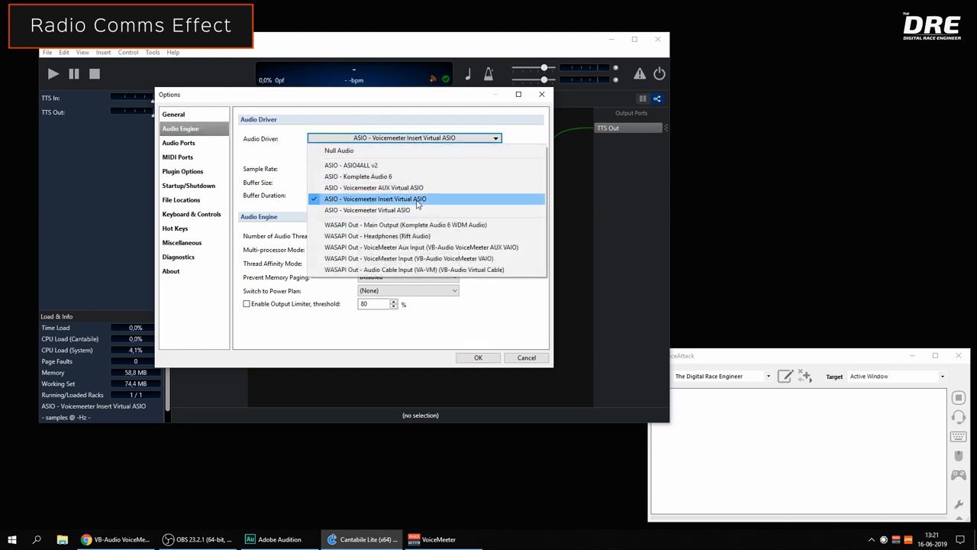
pyautogui.click(376, 199)
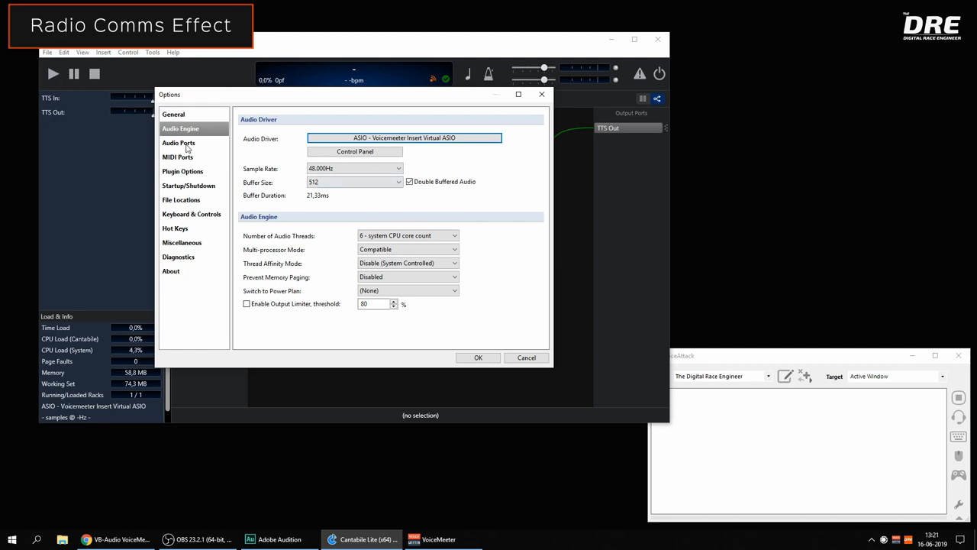
# - Assign the TTS In and TTS Out port channels to Voicemeeter insert IN#3 Left and IN#3 Right
pyautogui.click(179, 143)
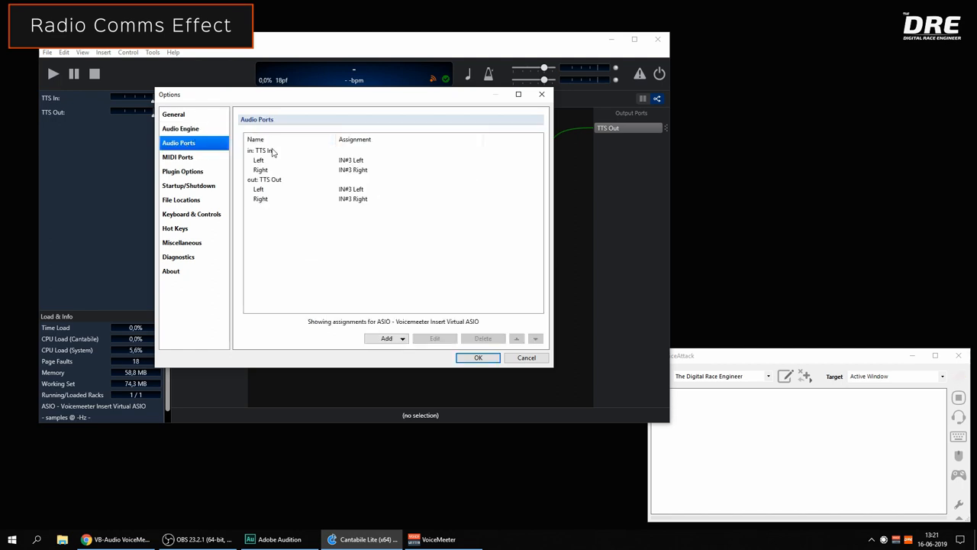
pyautogui.click(282, 152)
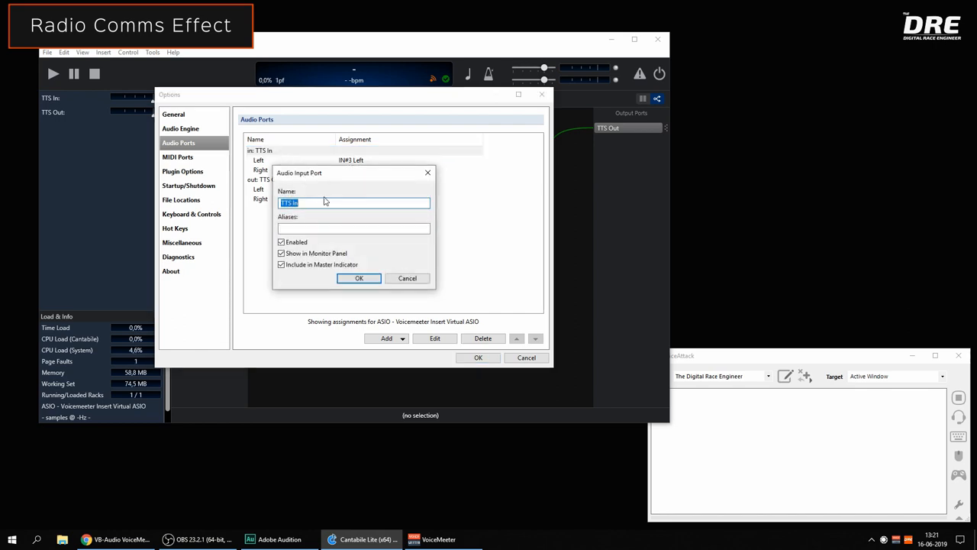
pyautogui.click(358, 278)
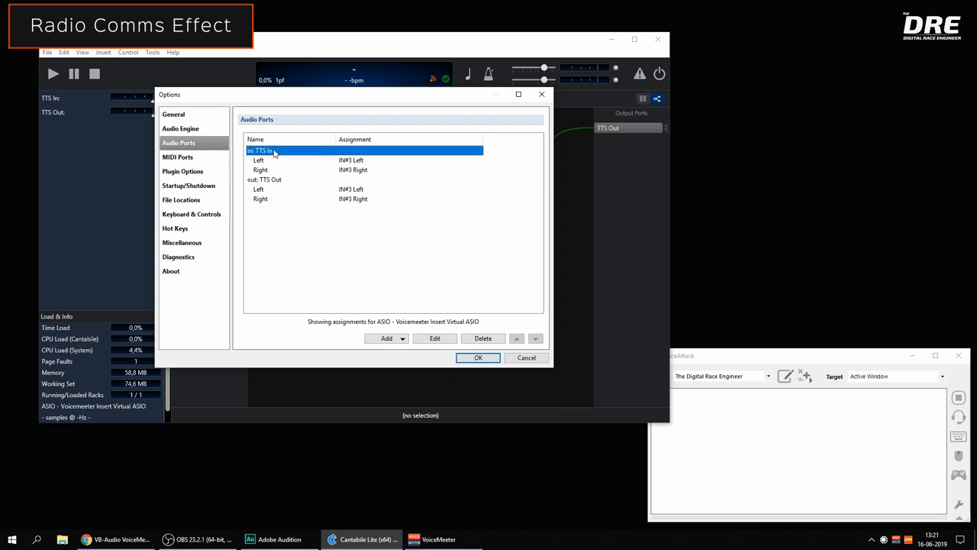
pyautogui.click(266, 178)
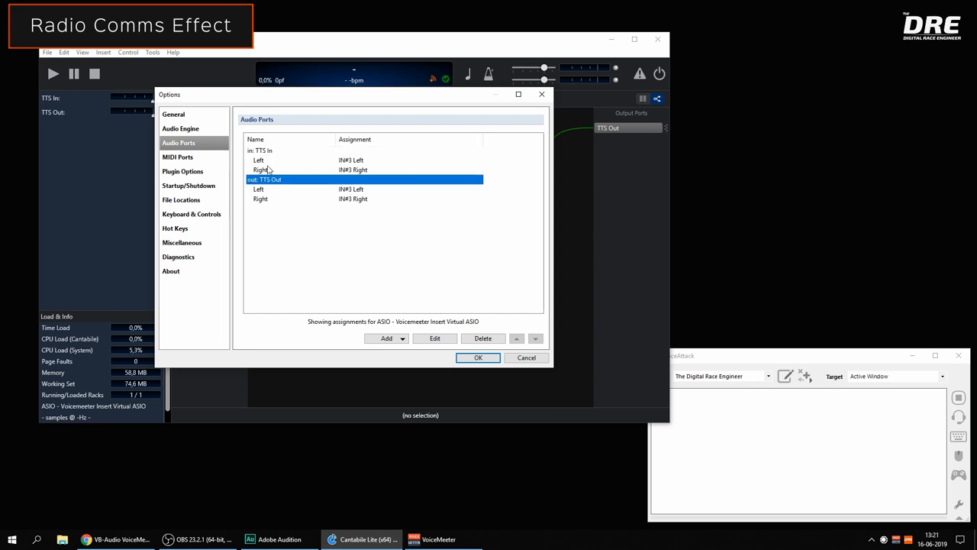
pyautogui.click(433, 339)
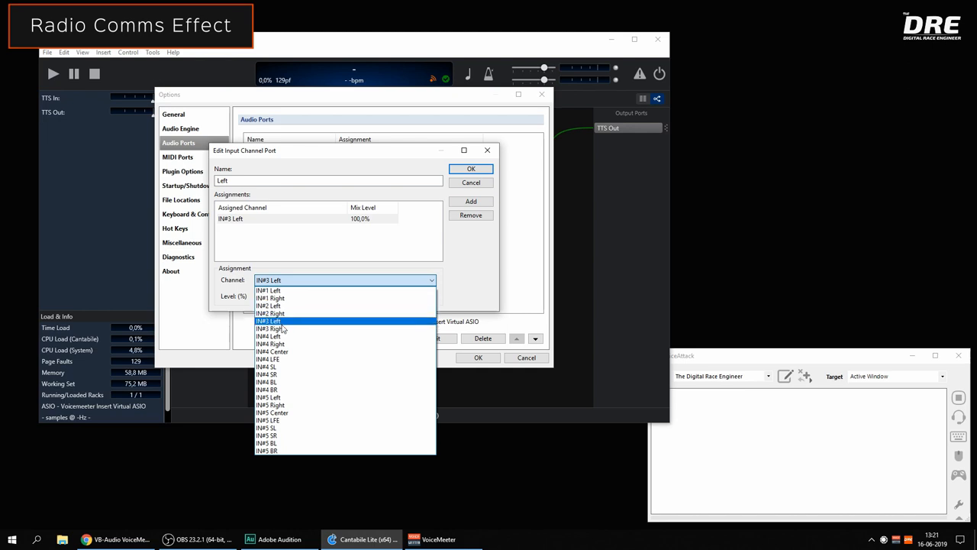
pyautogui.click(470, 168)
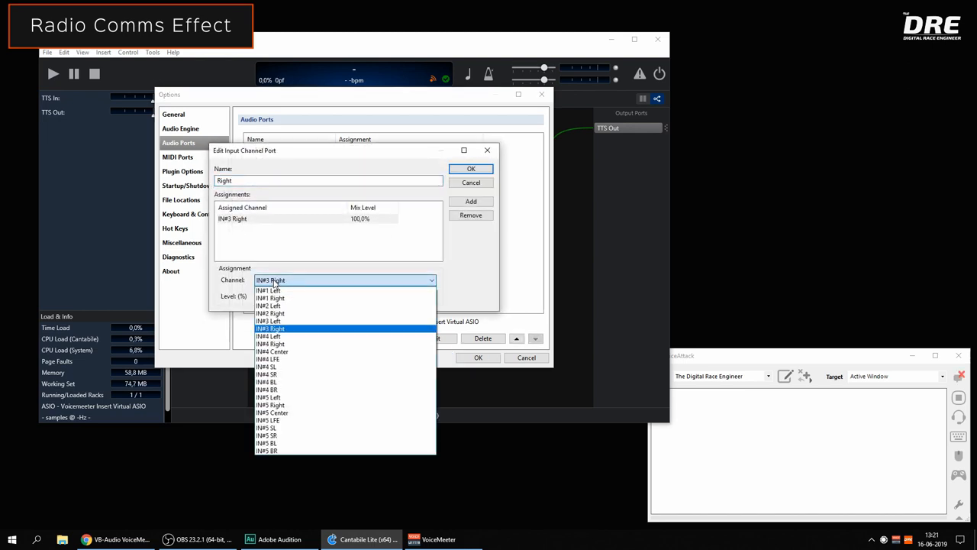
pyautogui.click(471, 168)
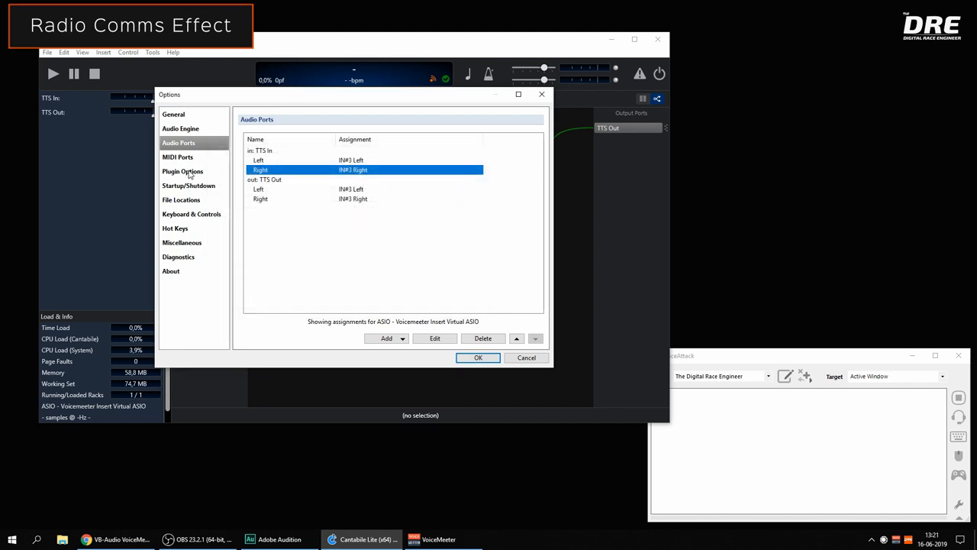
# - Verify the VST plugin folder path, save the options and return to the Routing view
pyautogui.click(184, 171)
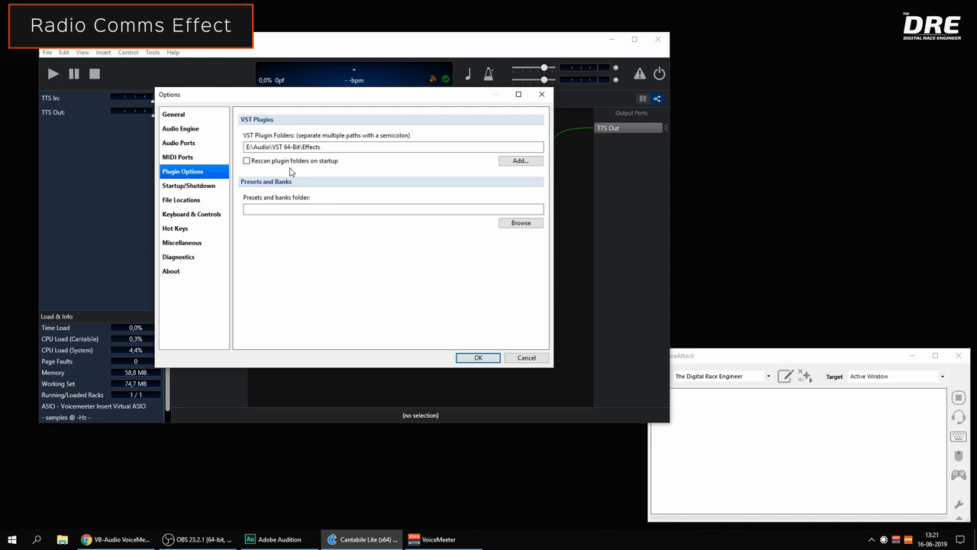
pyautogui.moveTo(358, 140)
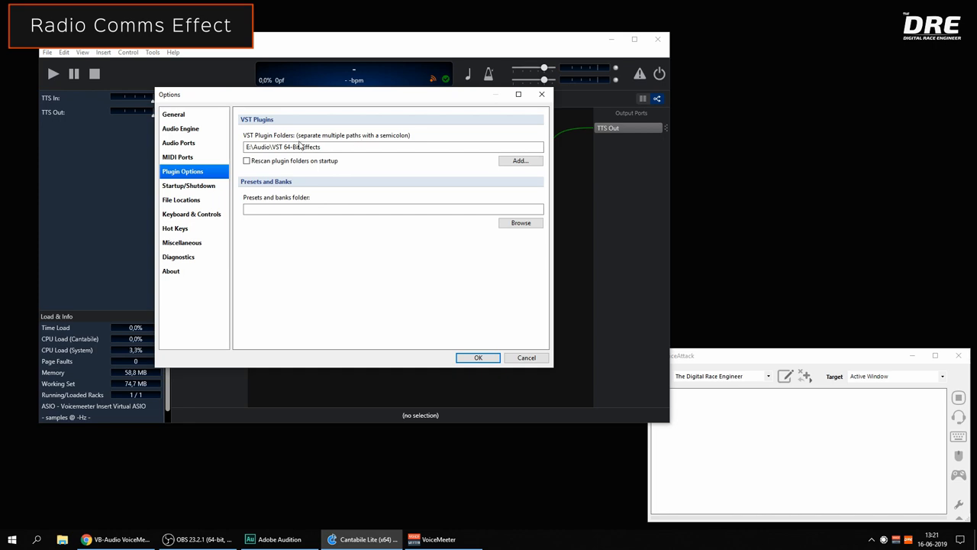
pyautogui.click(478, 357)
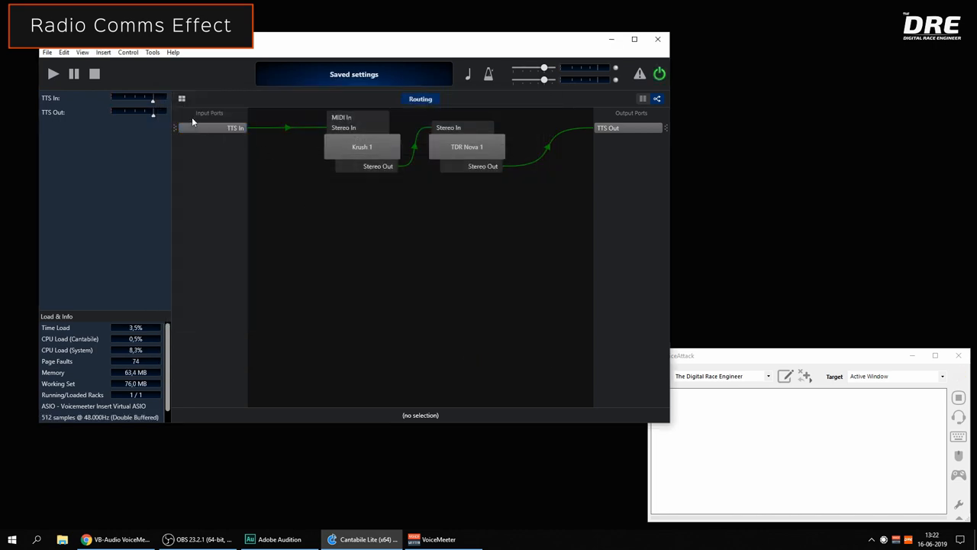
pyautogui.click(626, 129)
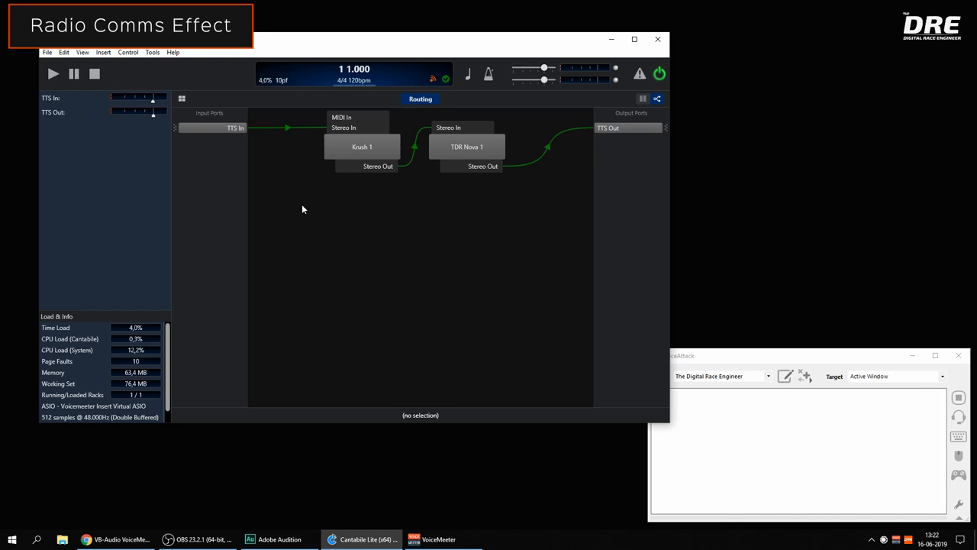
pyautogui.rightClick(302, 207)
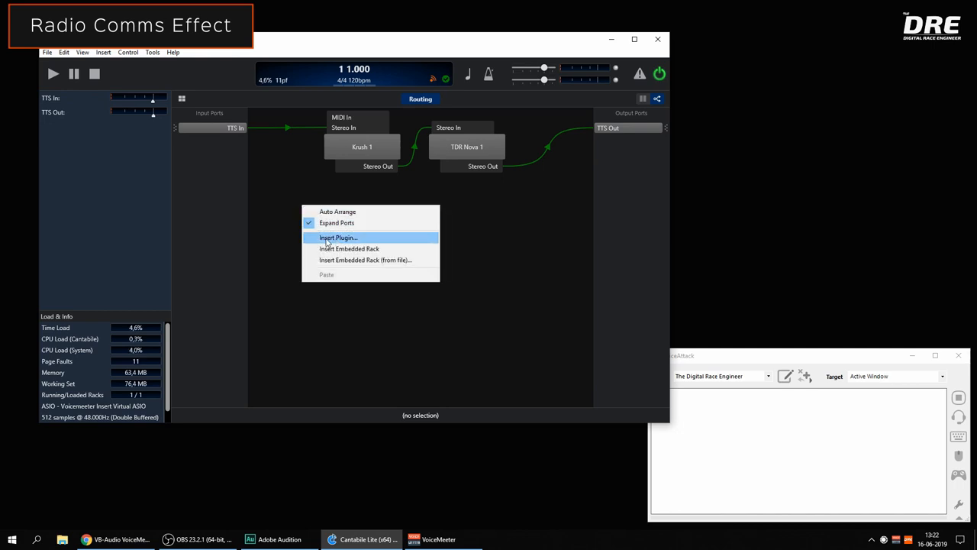
pyautogui.click(337, 238)
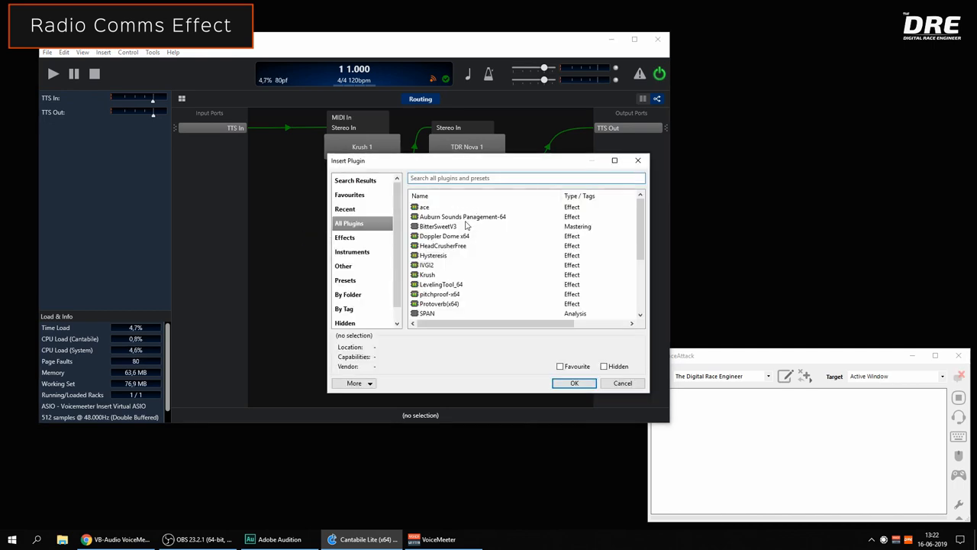
pyautogui.scroll(-3)
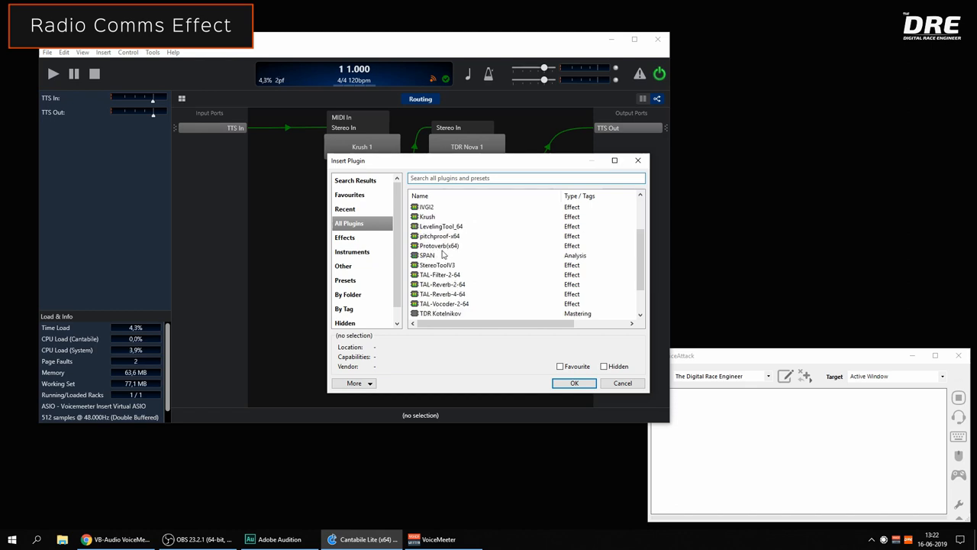
pyautogui.click(427, 217)
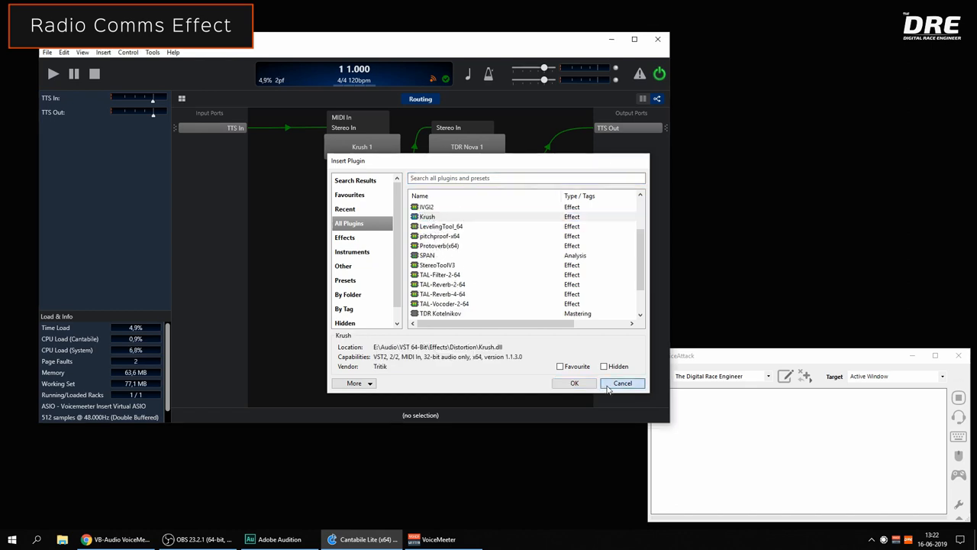
pyautogui.click(623, 381)
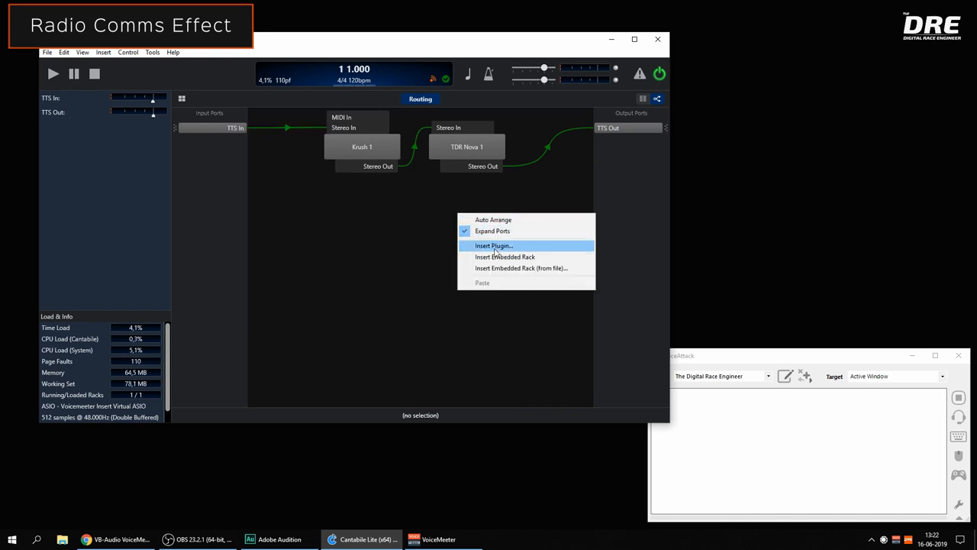
pyautogui.click(493, 244)
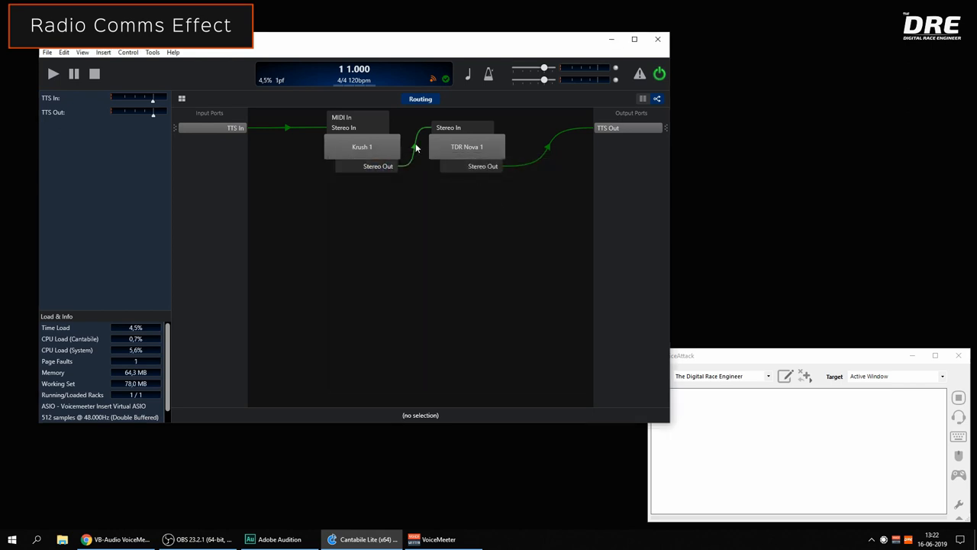
pyautogui.click(461, 128)
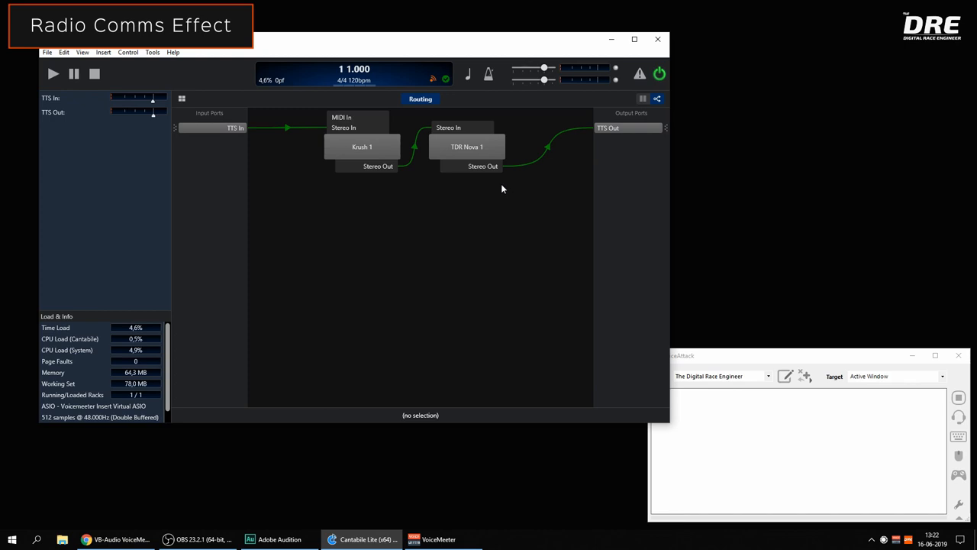
pyautogui.click(470, 164)
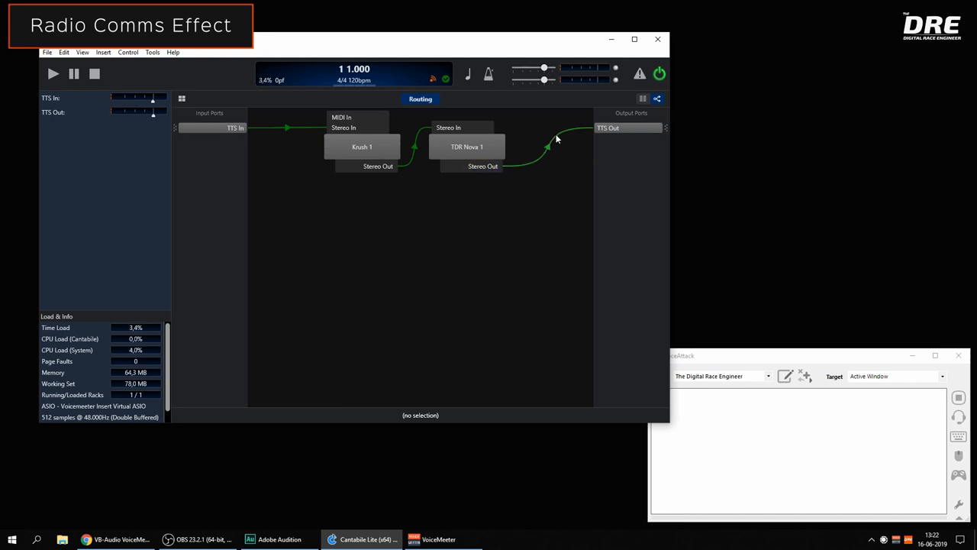
pyautogui.click(608, 129)
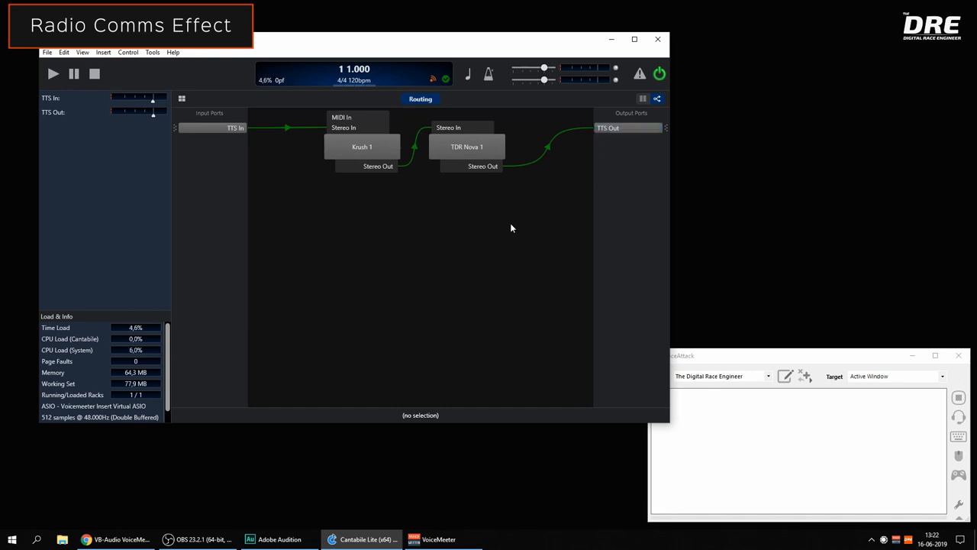
# - Inspect the Krush 1 bit-crusher editor, close it, then bring up the TDR Nova 1 EQ editor
pyautogui.click(362, 147)
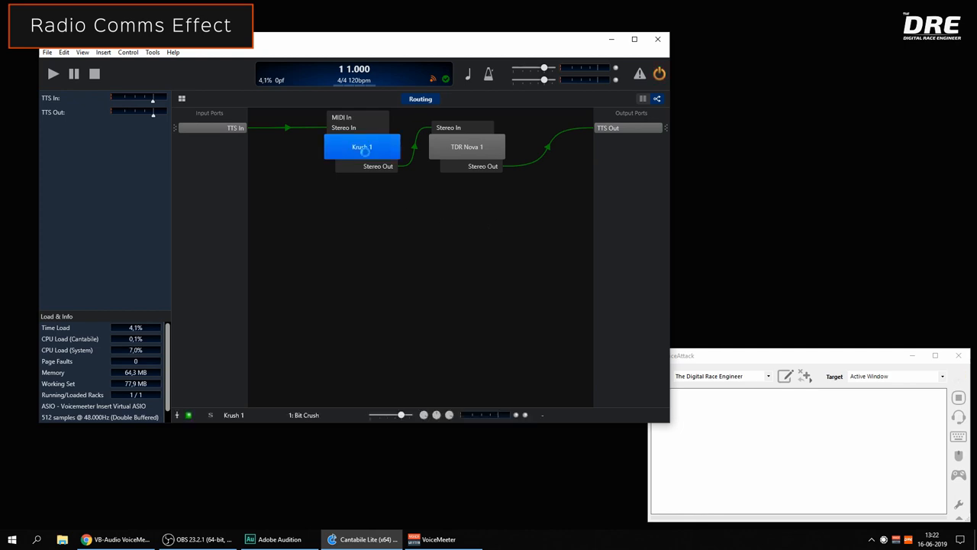
pyautogui.doubleClick(362, 147)
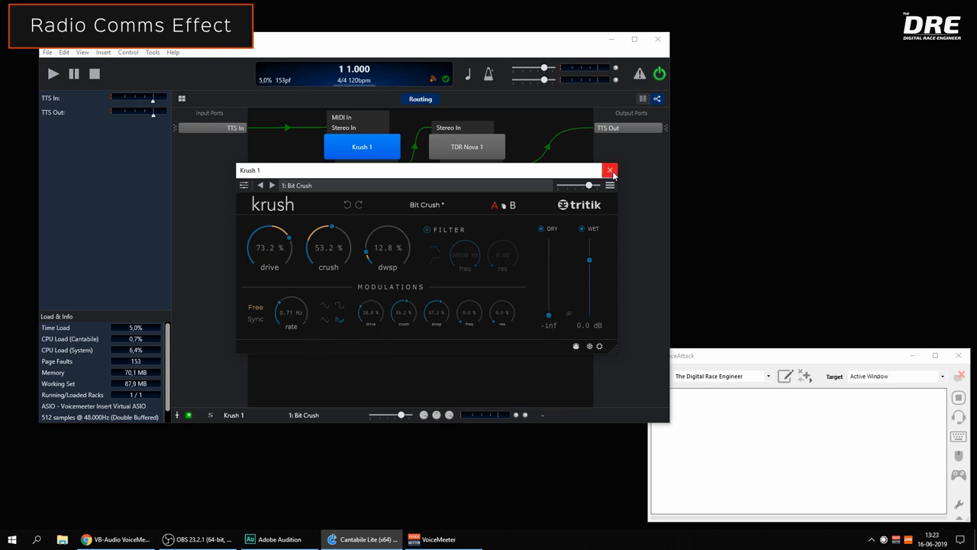
pyautogui.moveTo(610, 170)
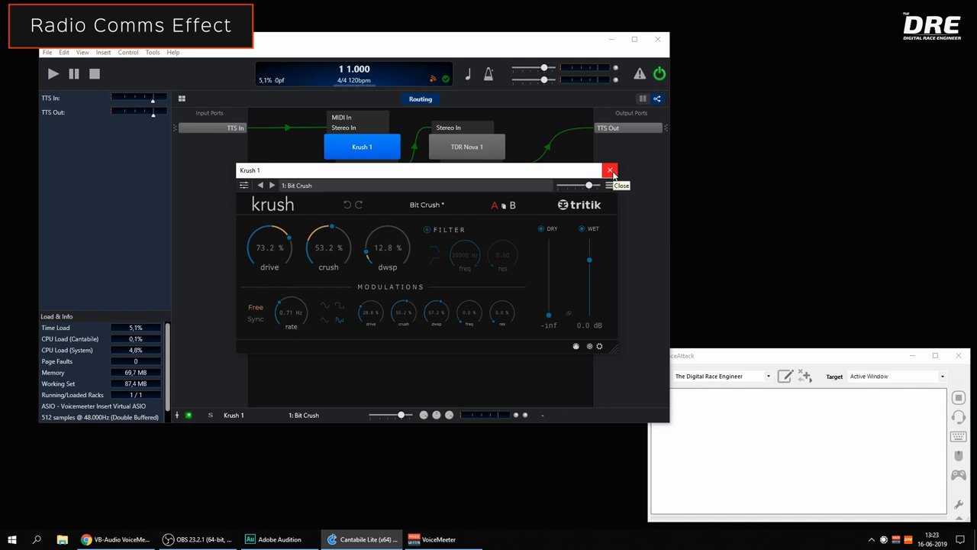
pyautogui.click(611, 170)
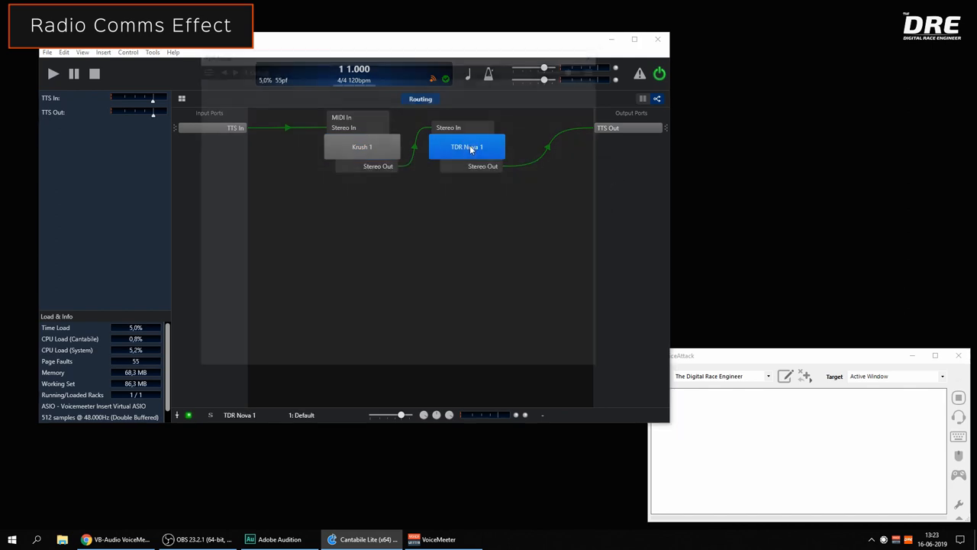
pyautogui.doubleClick(467, 146)
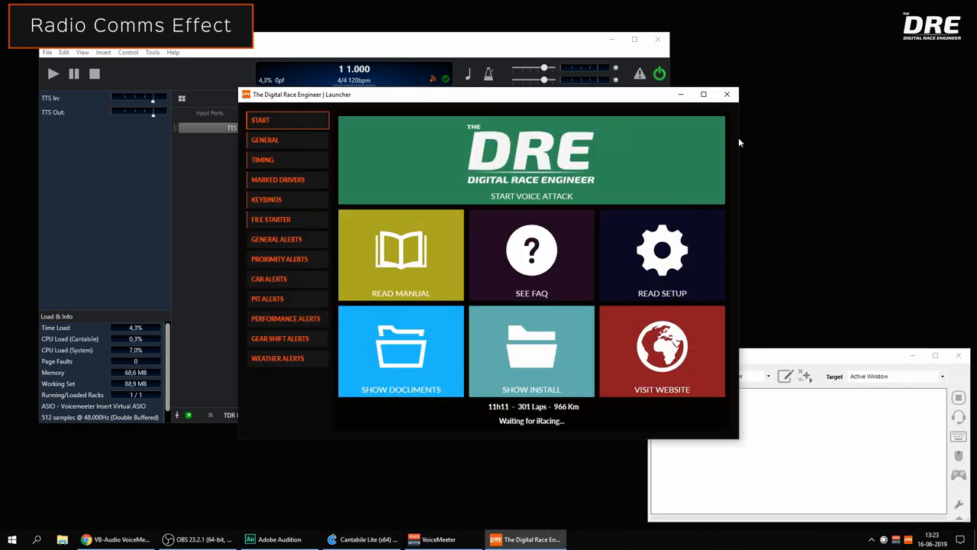
# - Review Cantabile and VoiceAttack in the File Starter list and launch them via Open Files
pyautogui.click(272, 220)
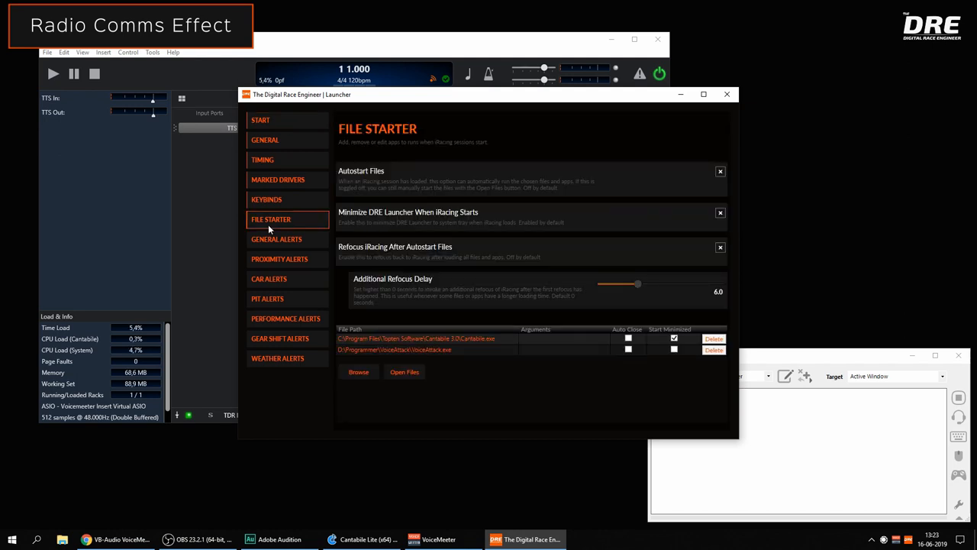
pyautogui.click(420, 339)
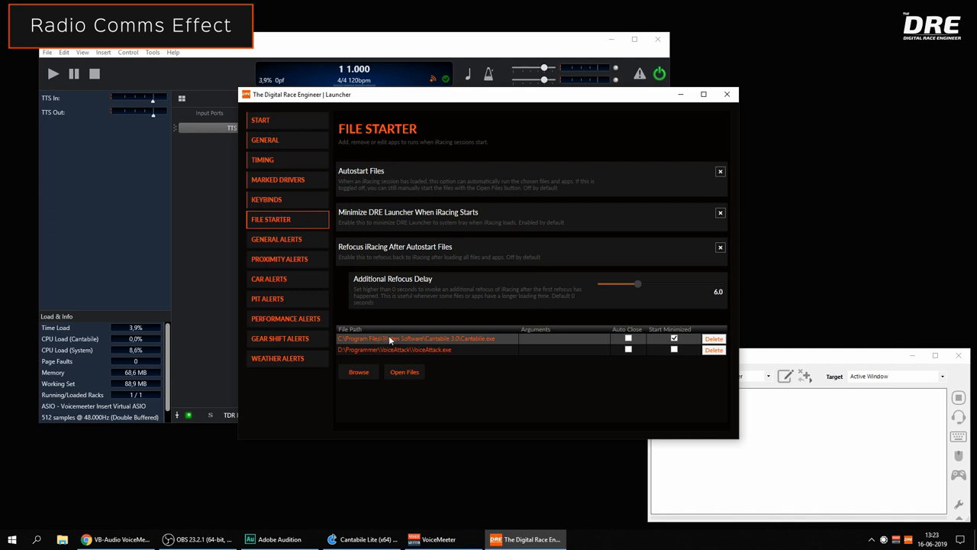
pyautogui.moveTo(503, 342)
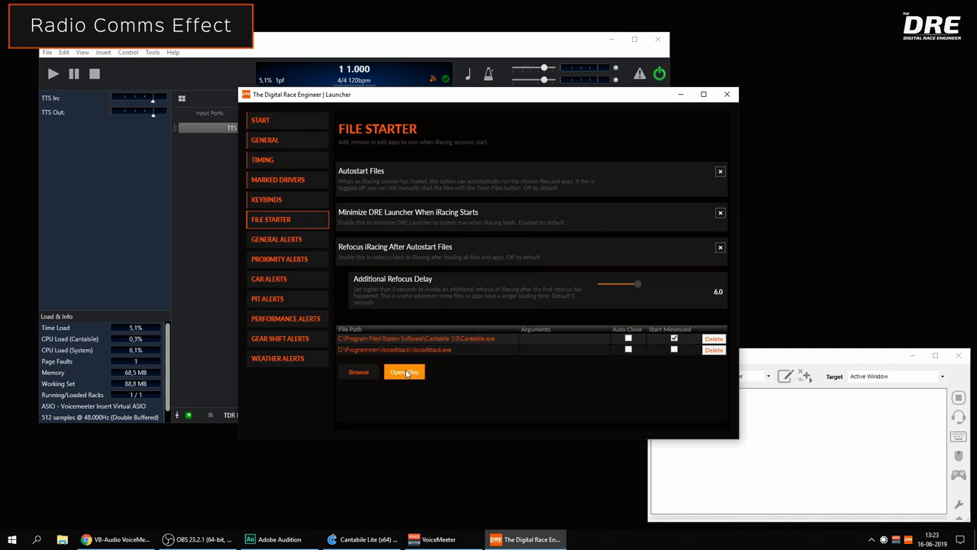
pyautogui.click(403, 372)
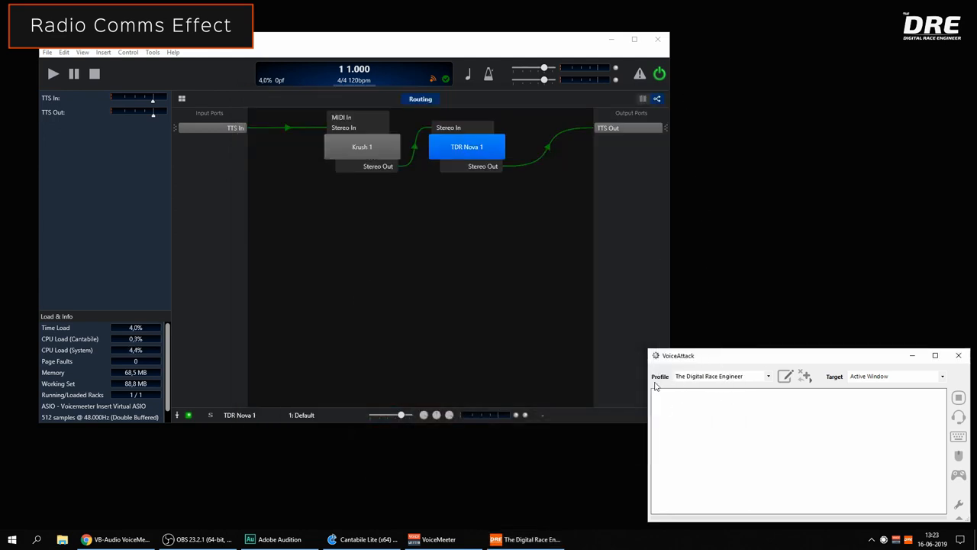
pyautogui.moveTo(764, 422)
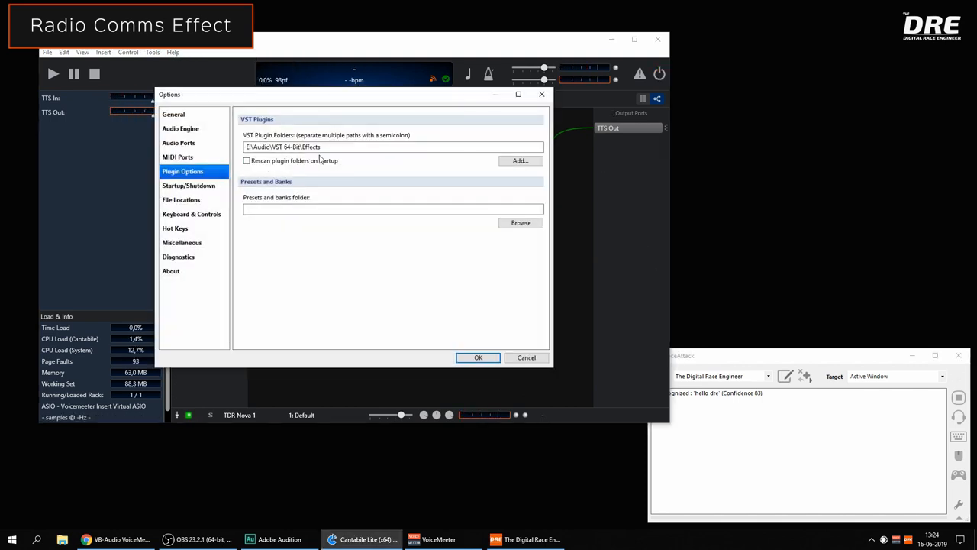
# - Confirm the Voicemeeter Insert Virtual ASIO engine at 48000 Hz, 512 buffer, then restart the audio engine
pyautogui.click(181, 128)
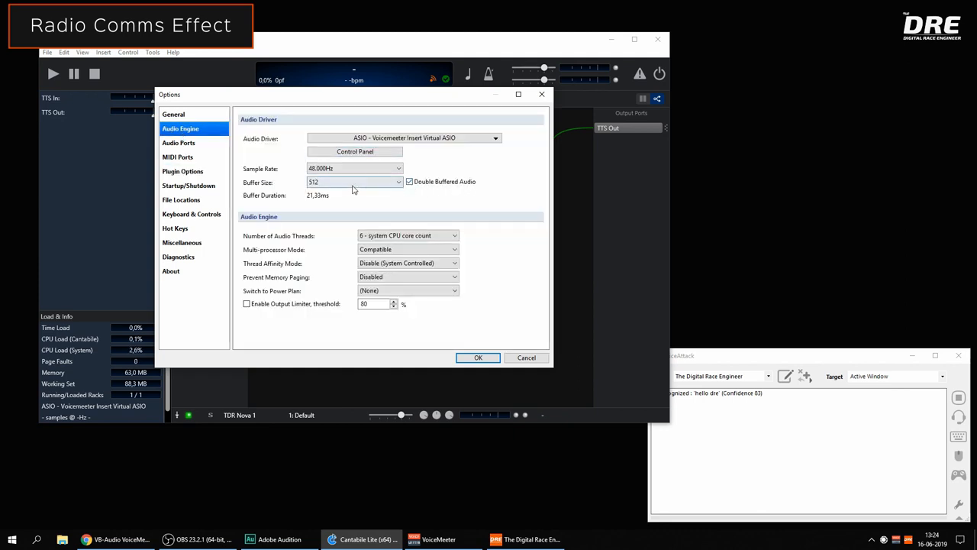
pyautogui.click(478, 357)
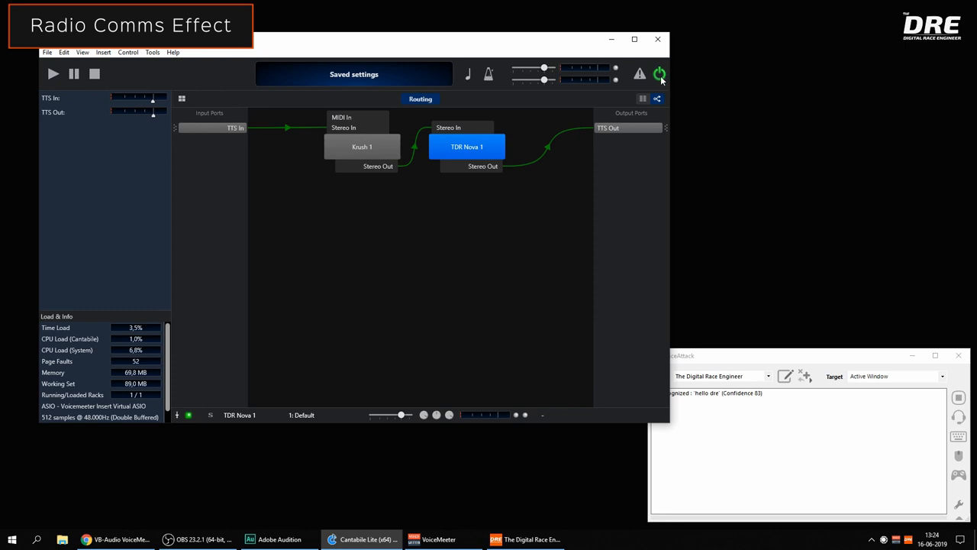
pyautogui.click(660, 73)
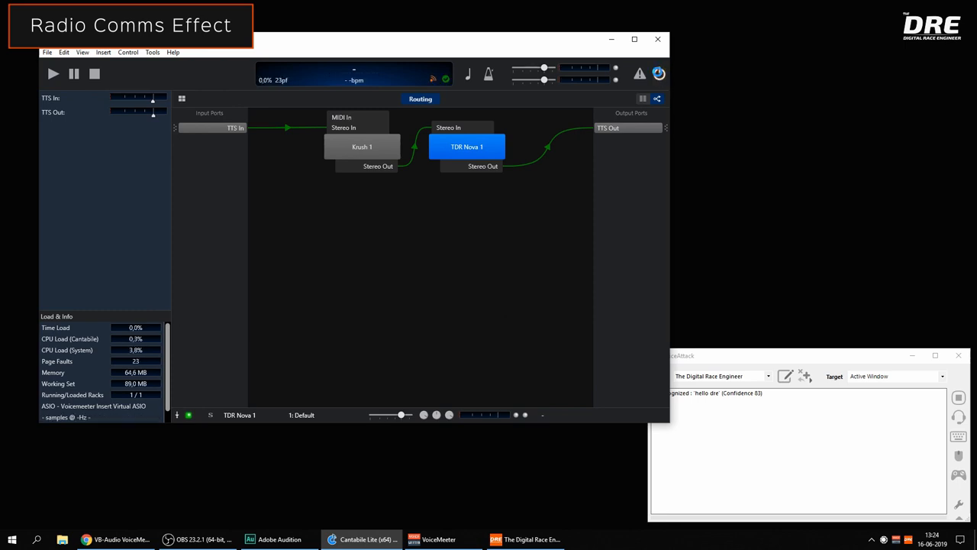
pyautogui.click(659, 73)
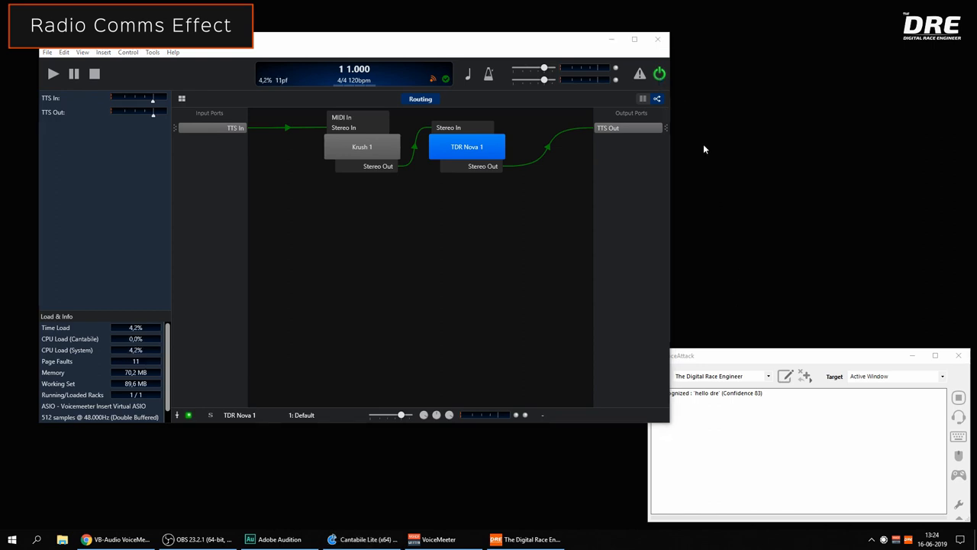
pyautogui.moveTo(848, 217)
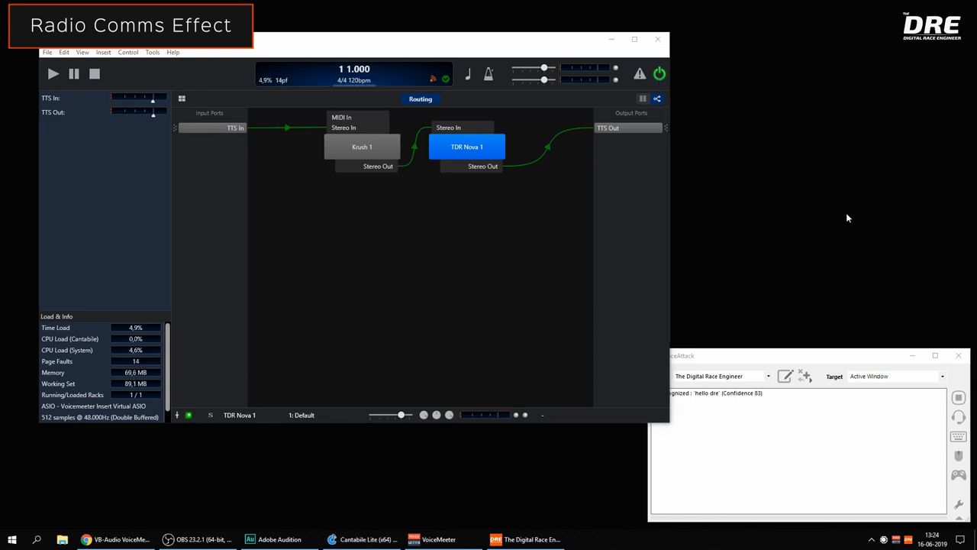